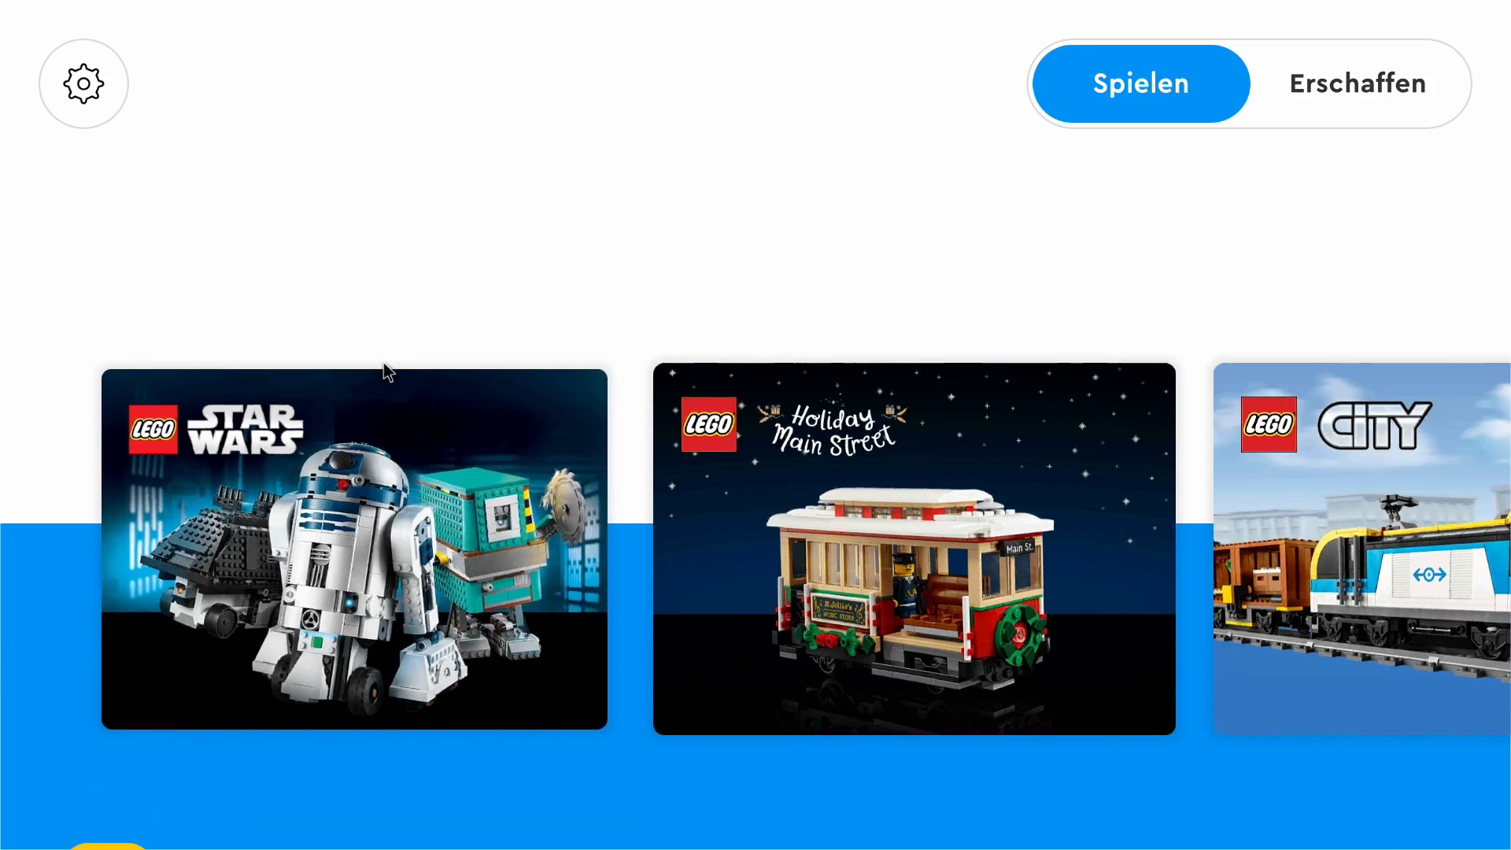
Open the Star Wars collection from the Play section.
click(354, 549)
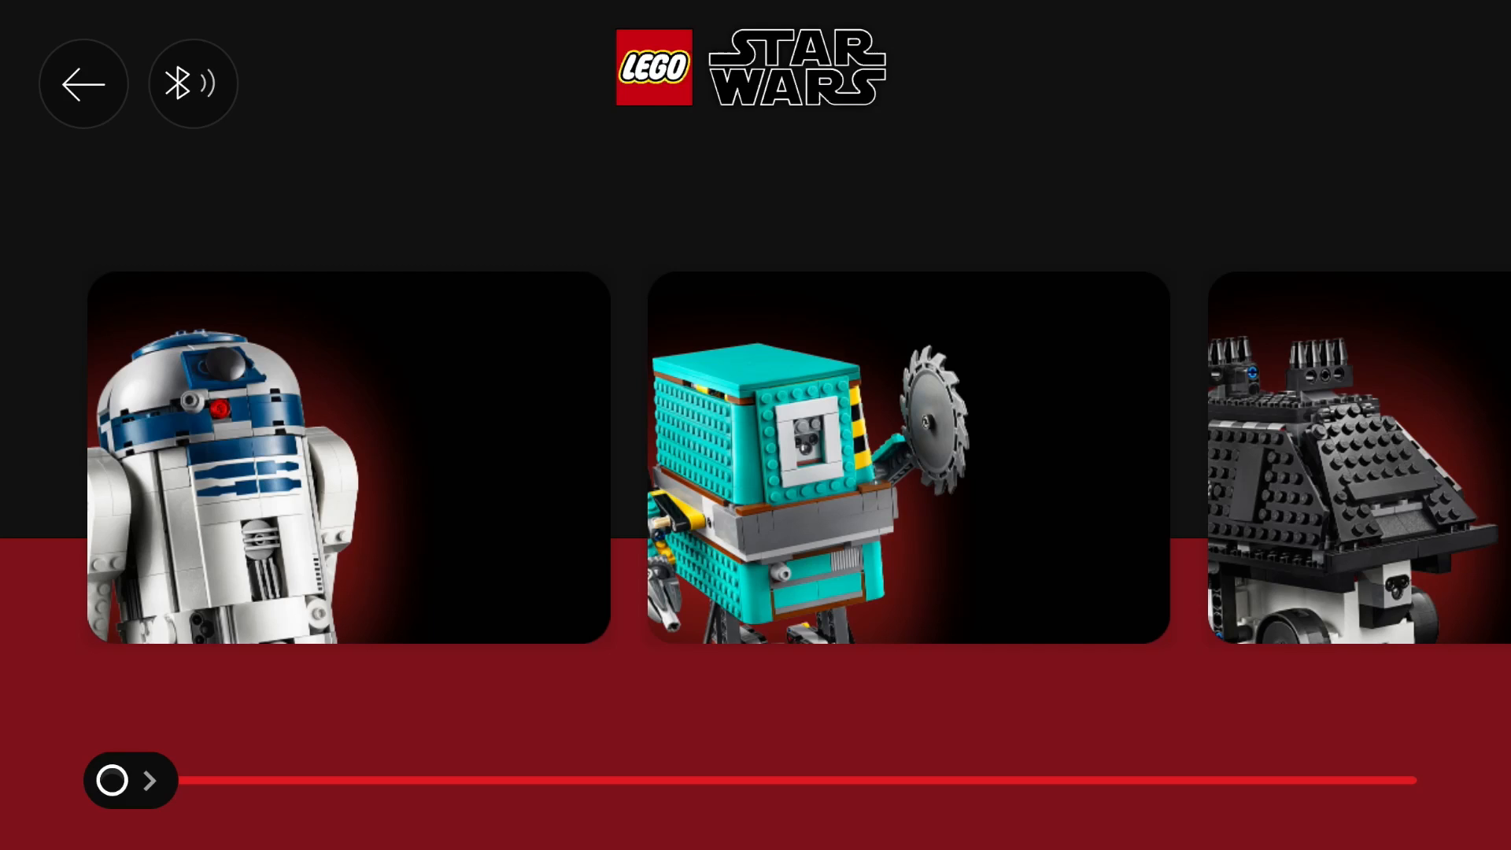
mouse_move(1080, 600)
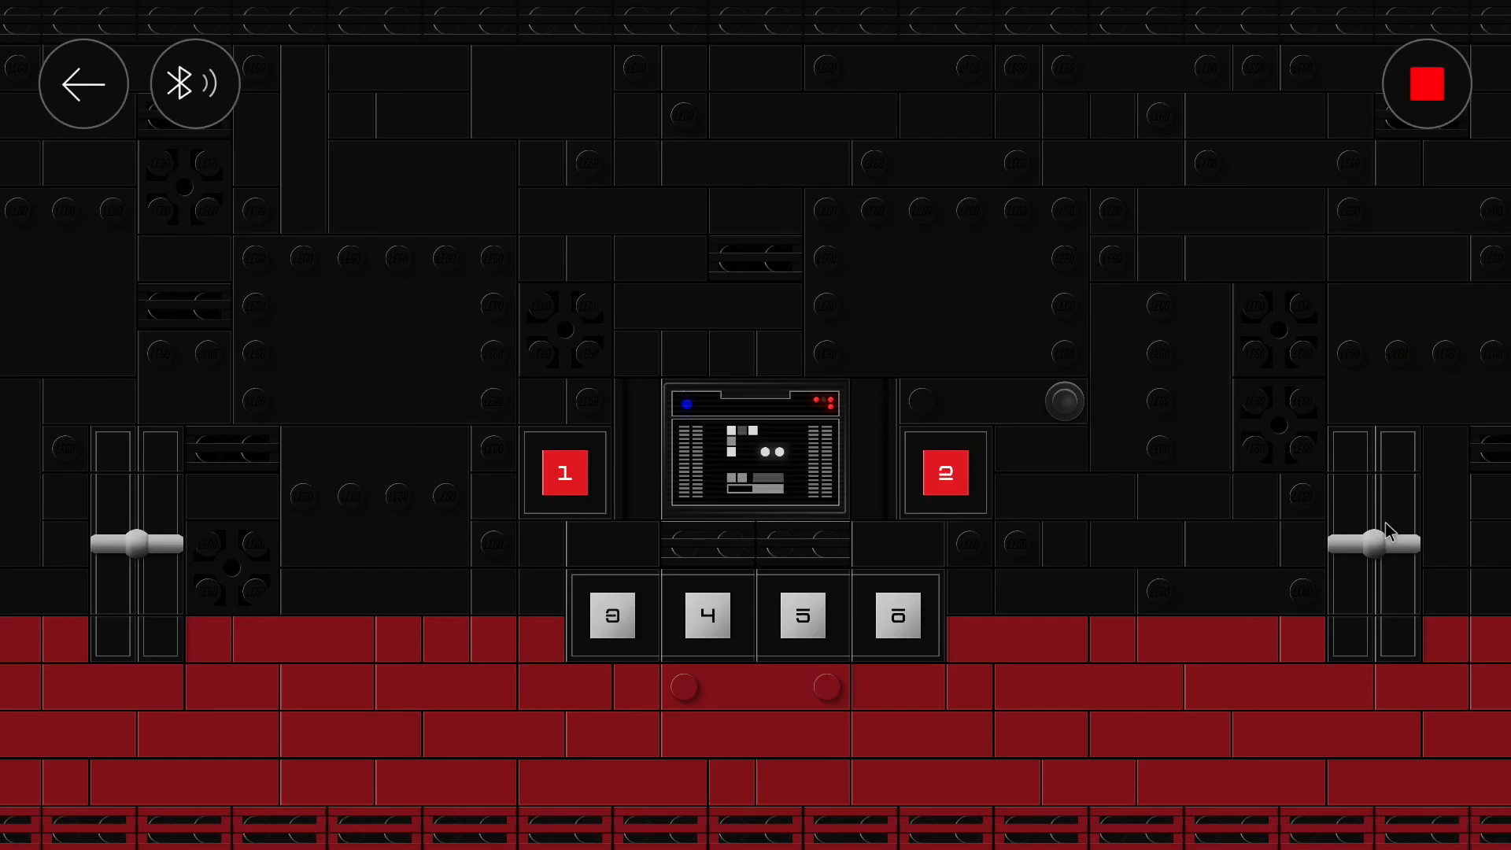
Try the remote controls, disconnect the hub via Bluetooth and stop the model controls.
click(1063, 398)
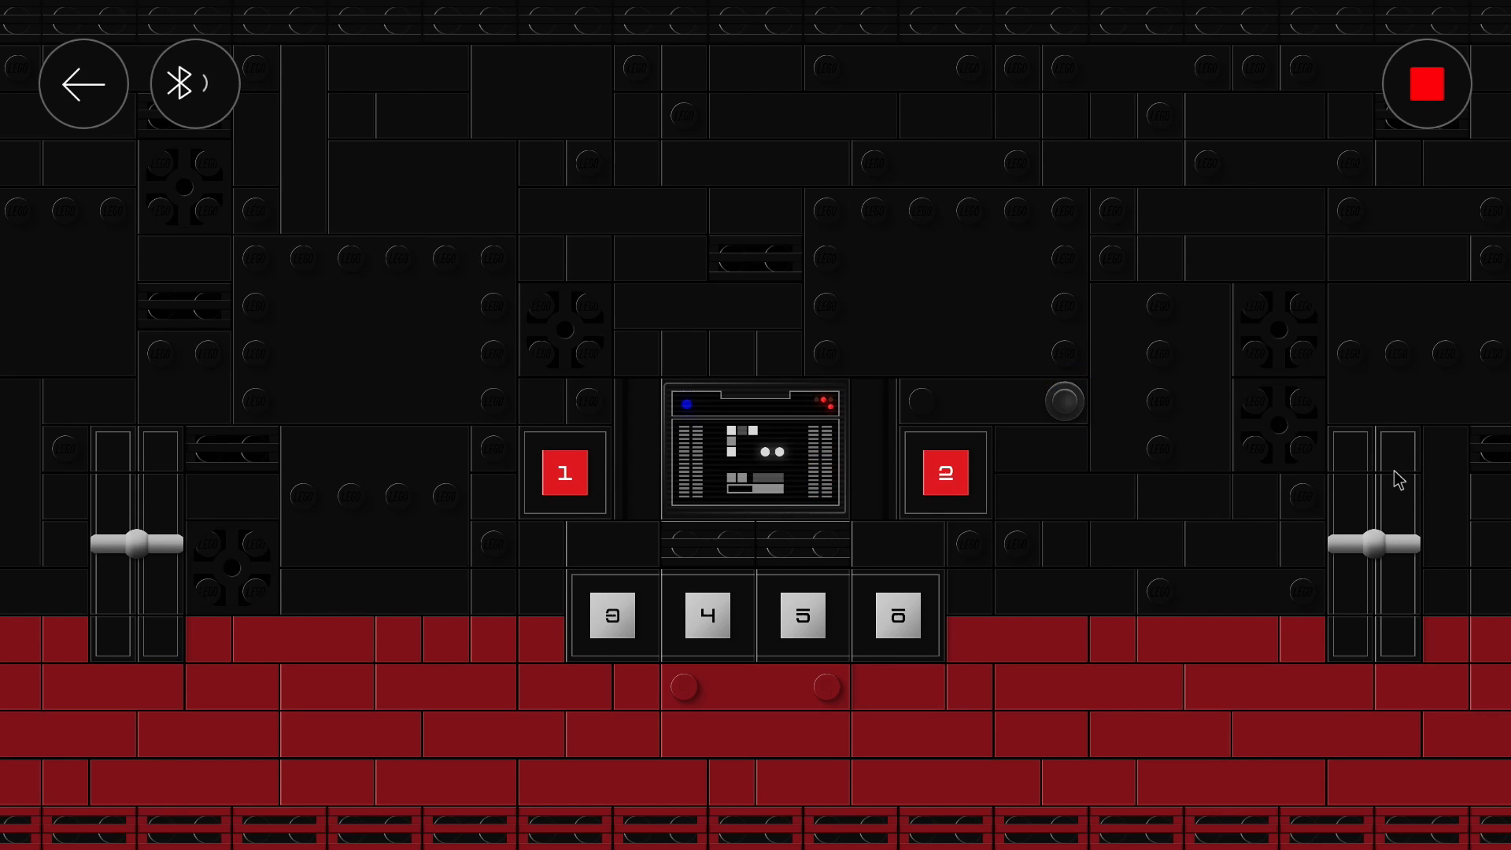
mouse_move(1359, 485)
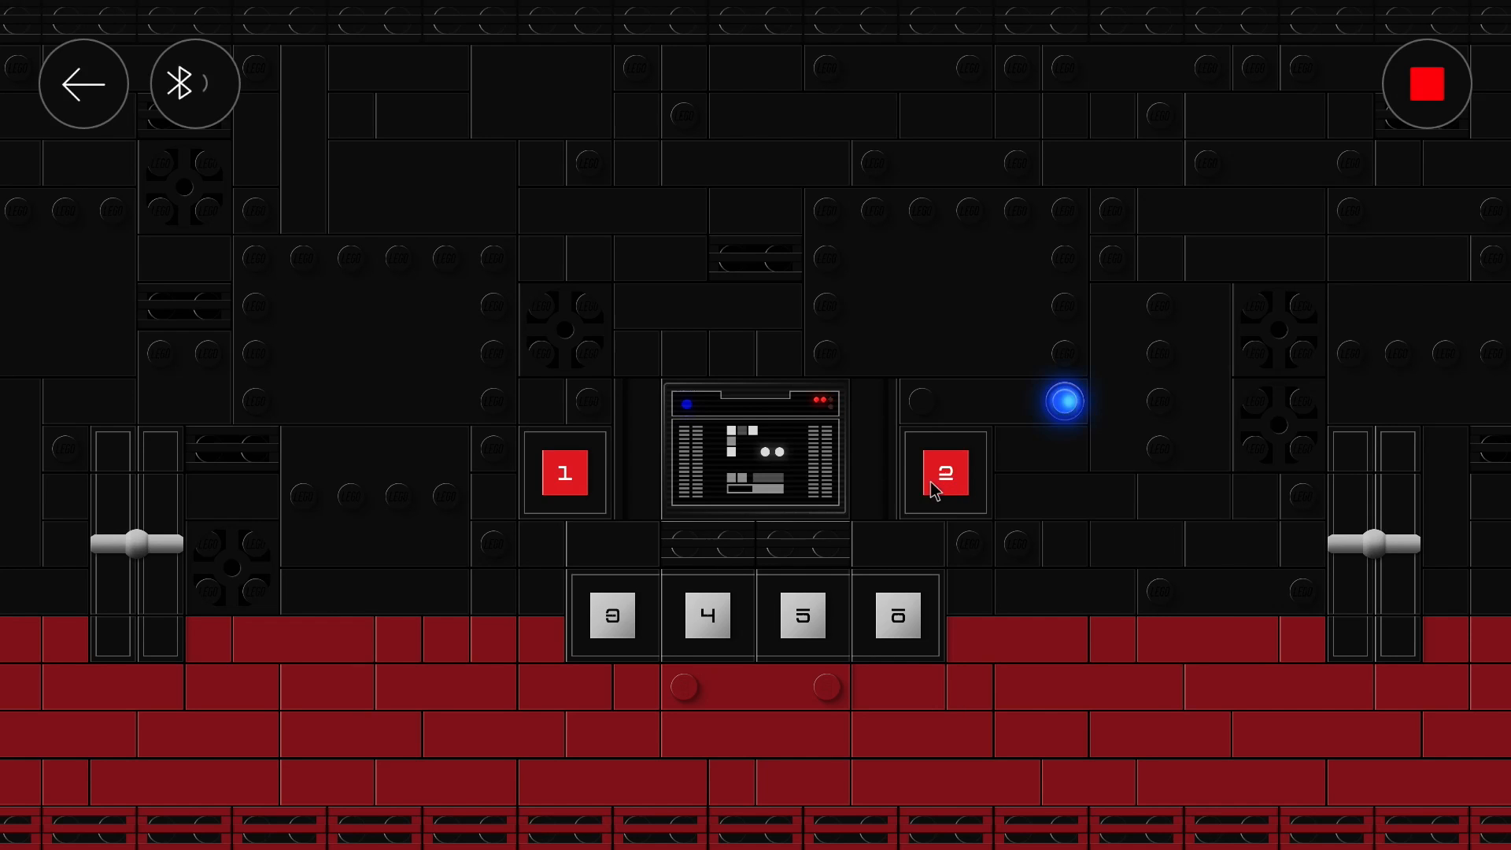
mouse_move(85, 131)
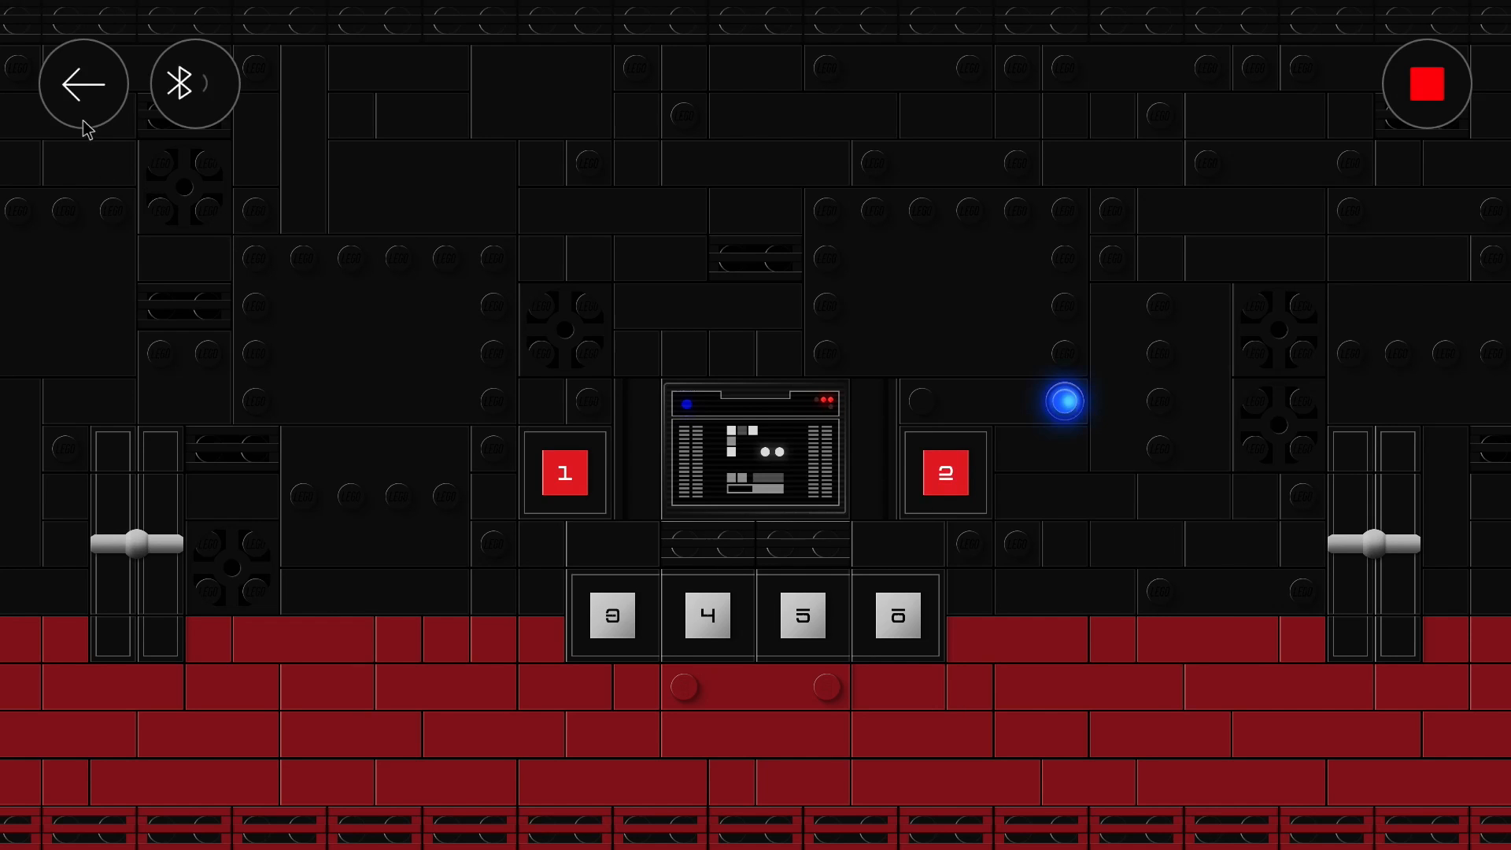
click(192, 82)
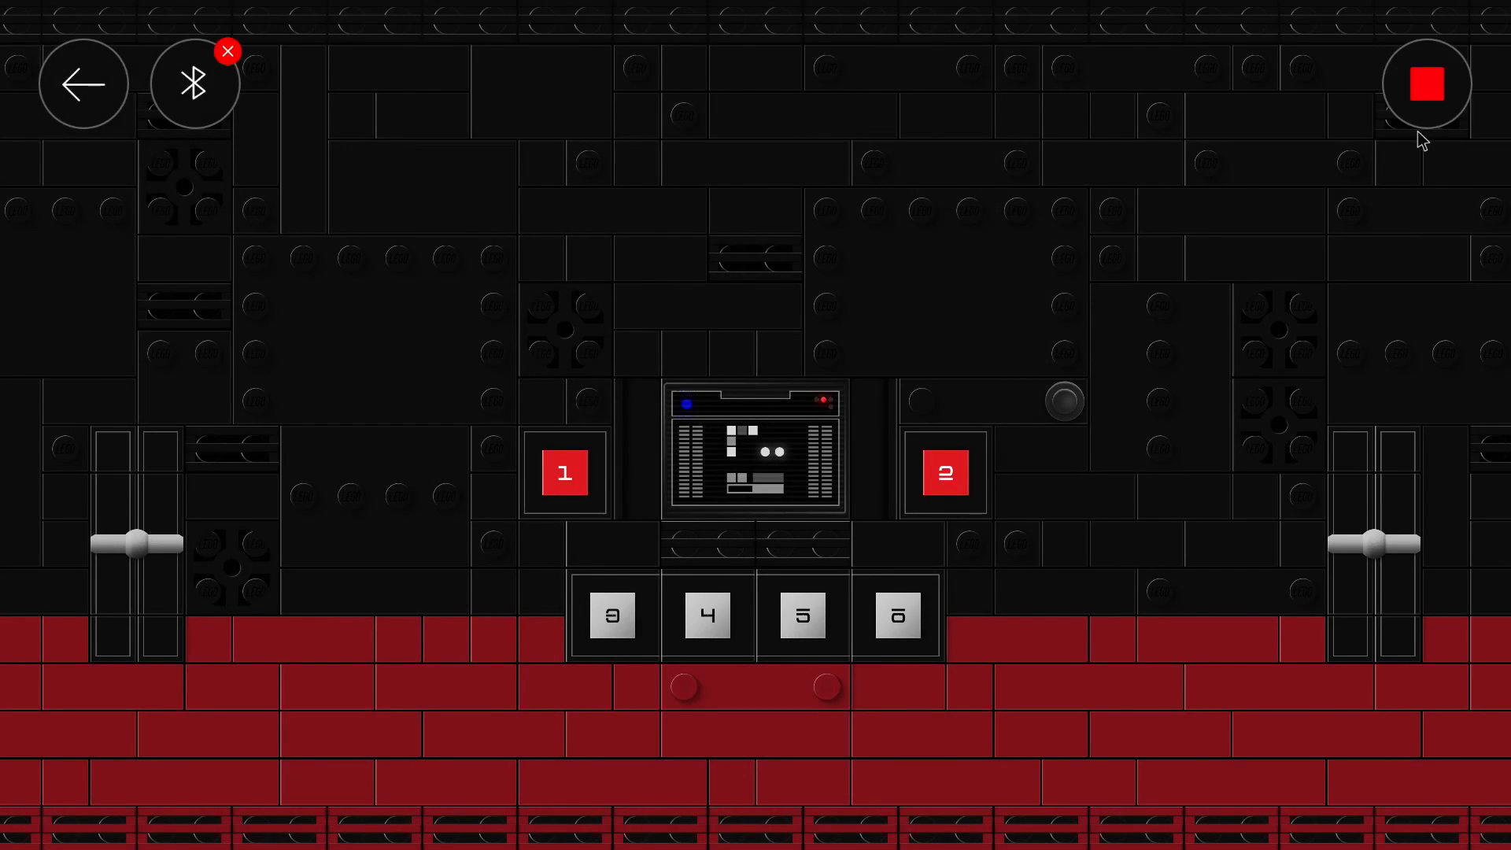
click(1064, 400)
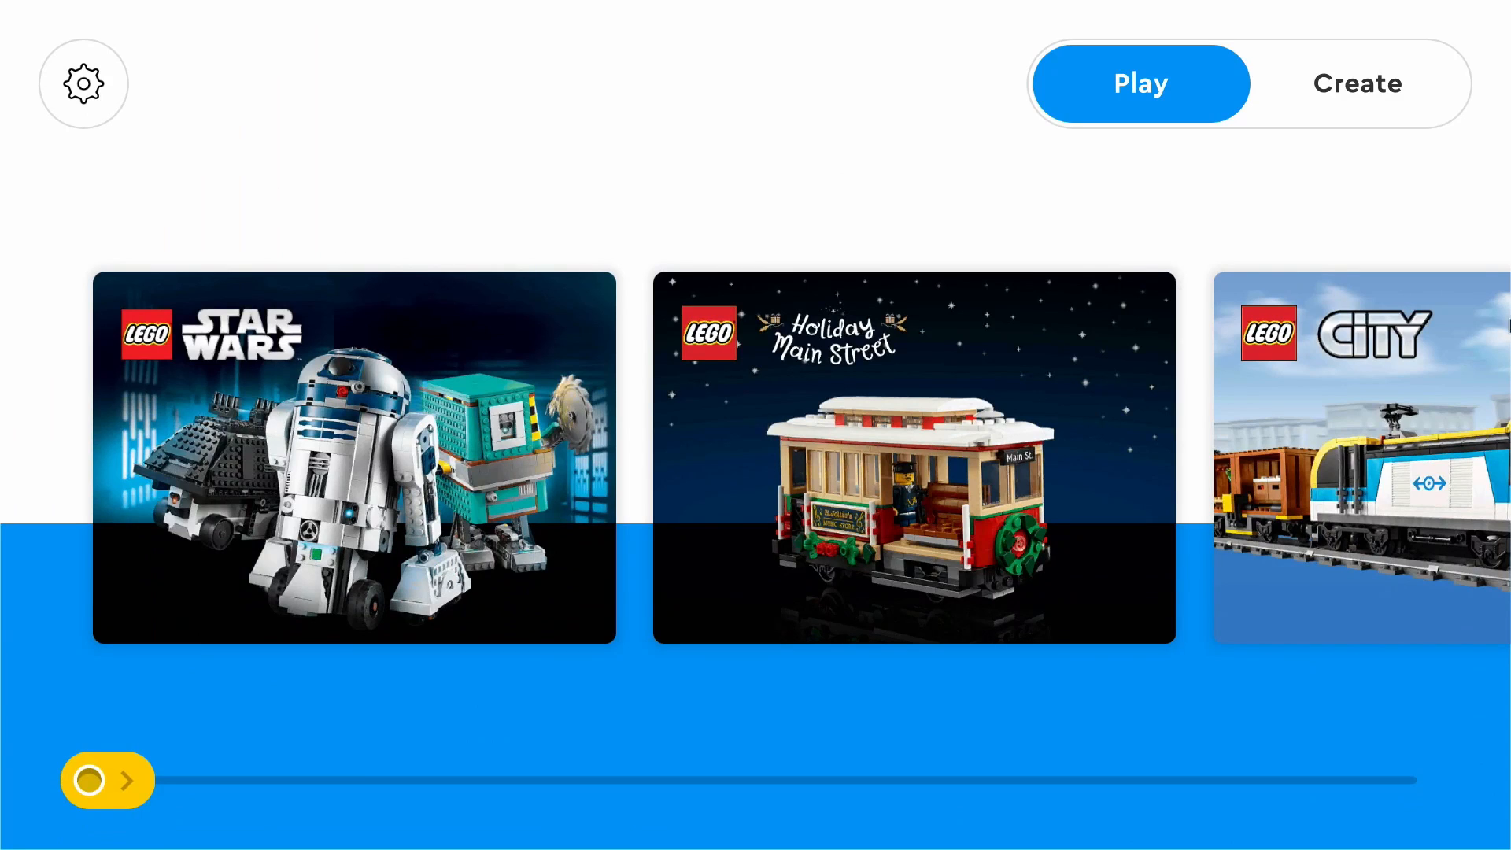
Review the general settings, leave Default Palette Level at Advanced, and return to the Create project list.
click(83, 83)
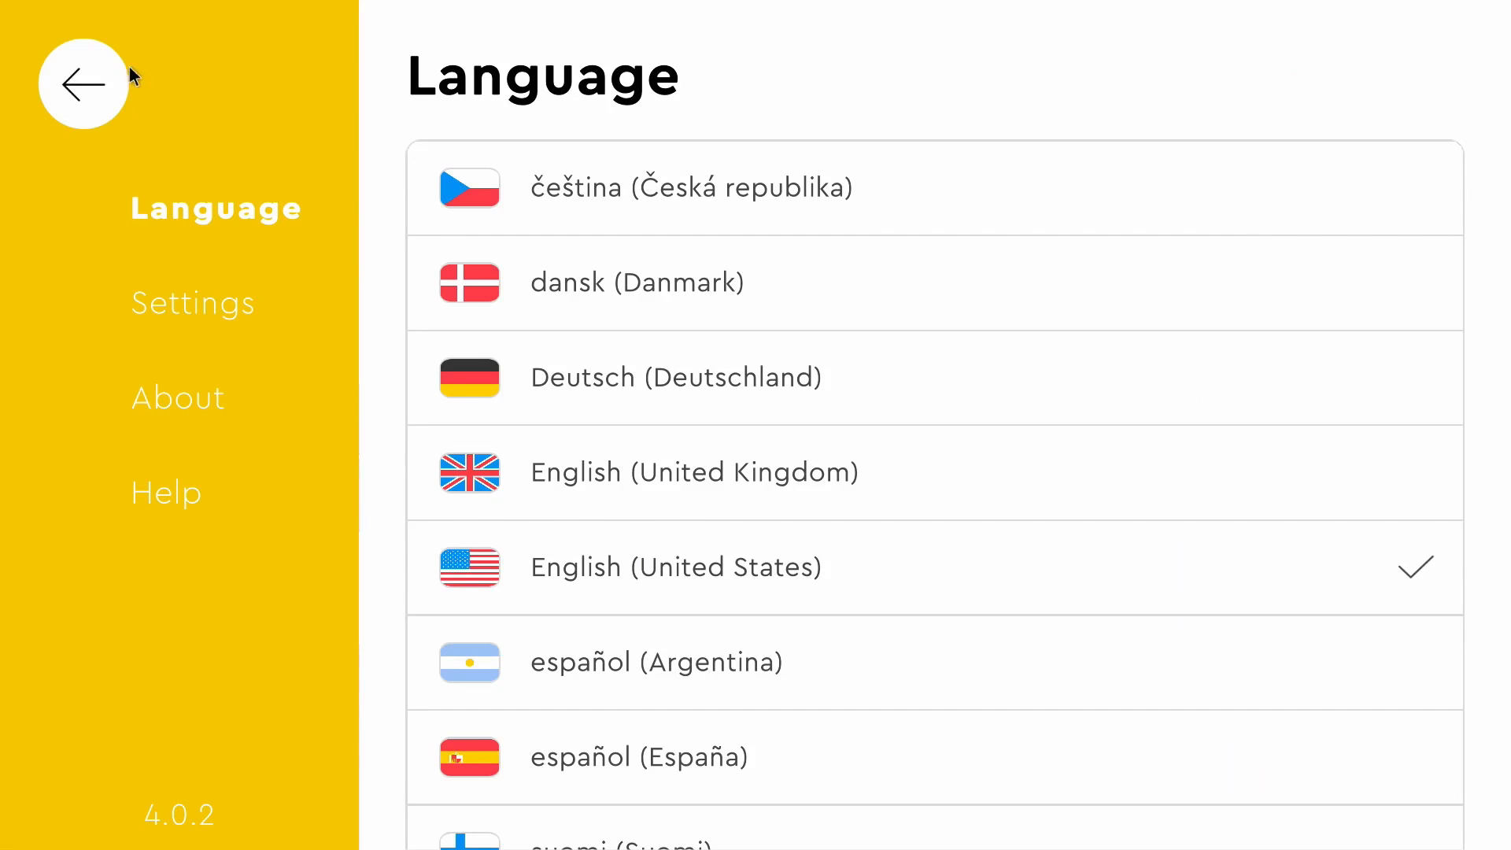
click(203, 303)
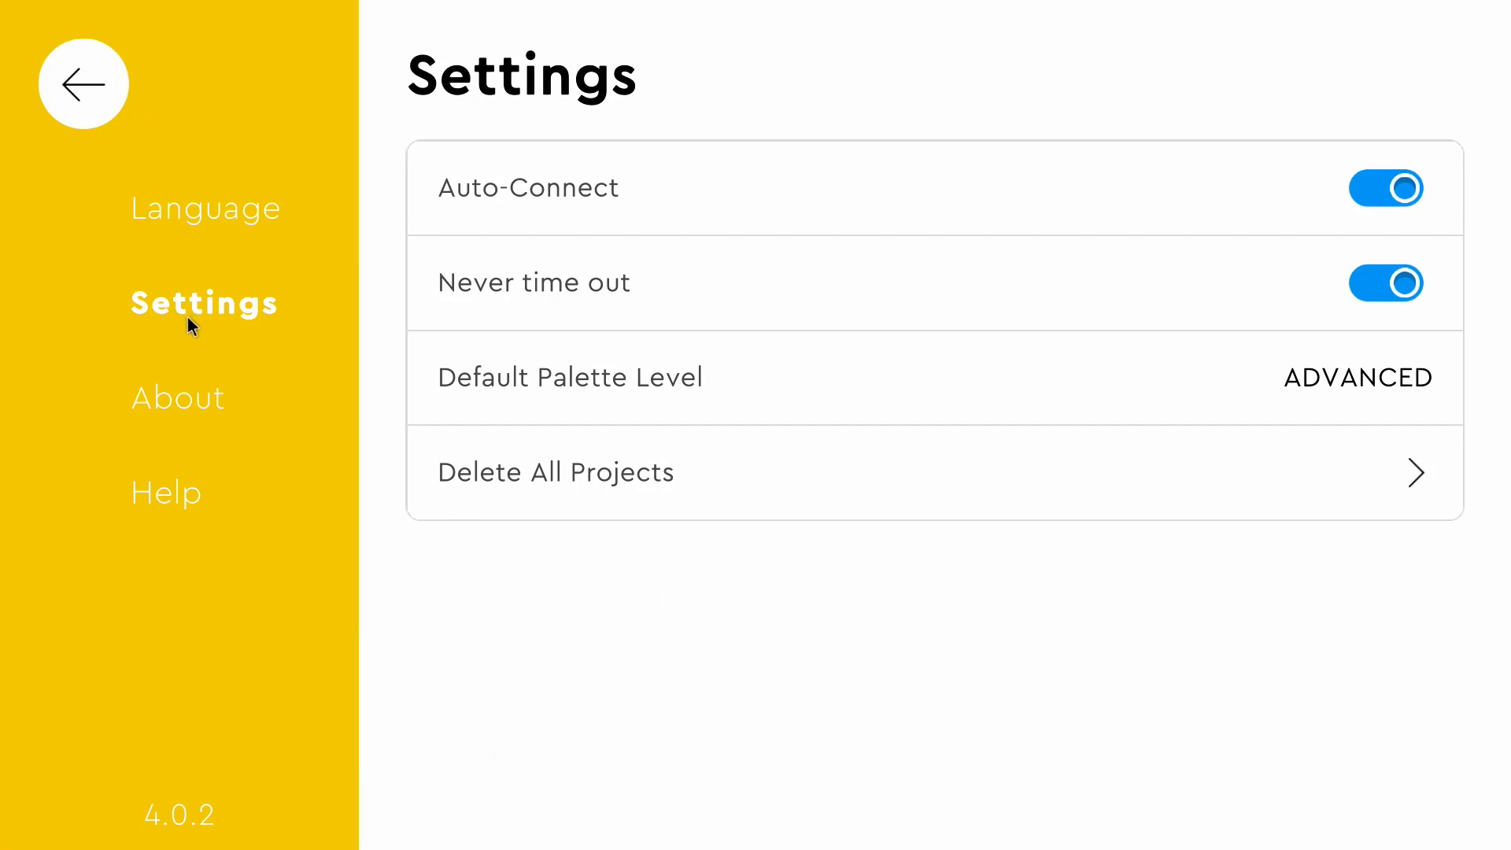
mouse_move(192, 347)
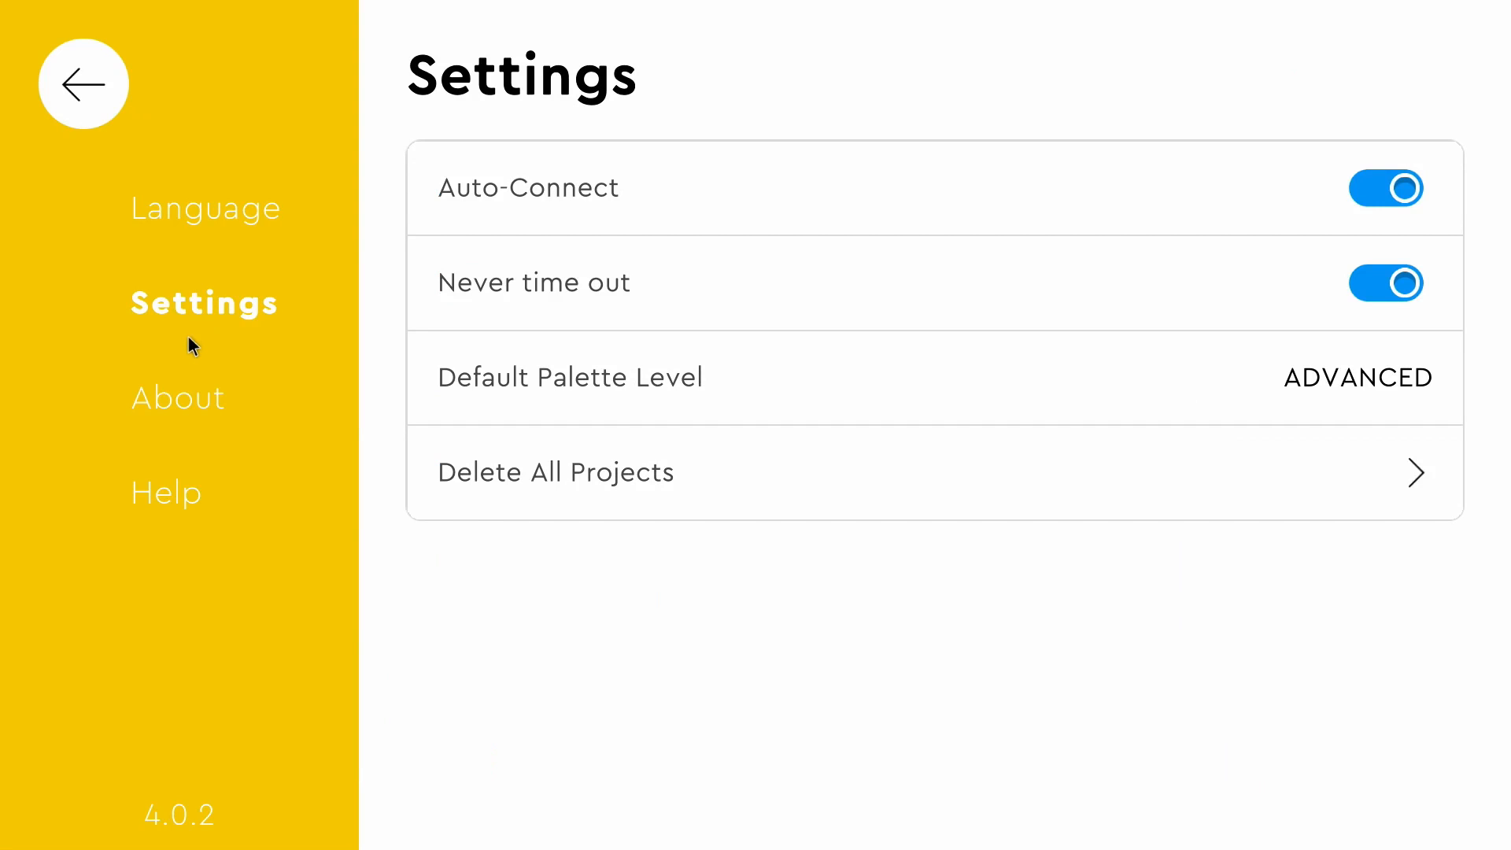
mouse_move(1135, 461)
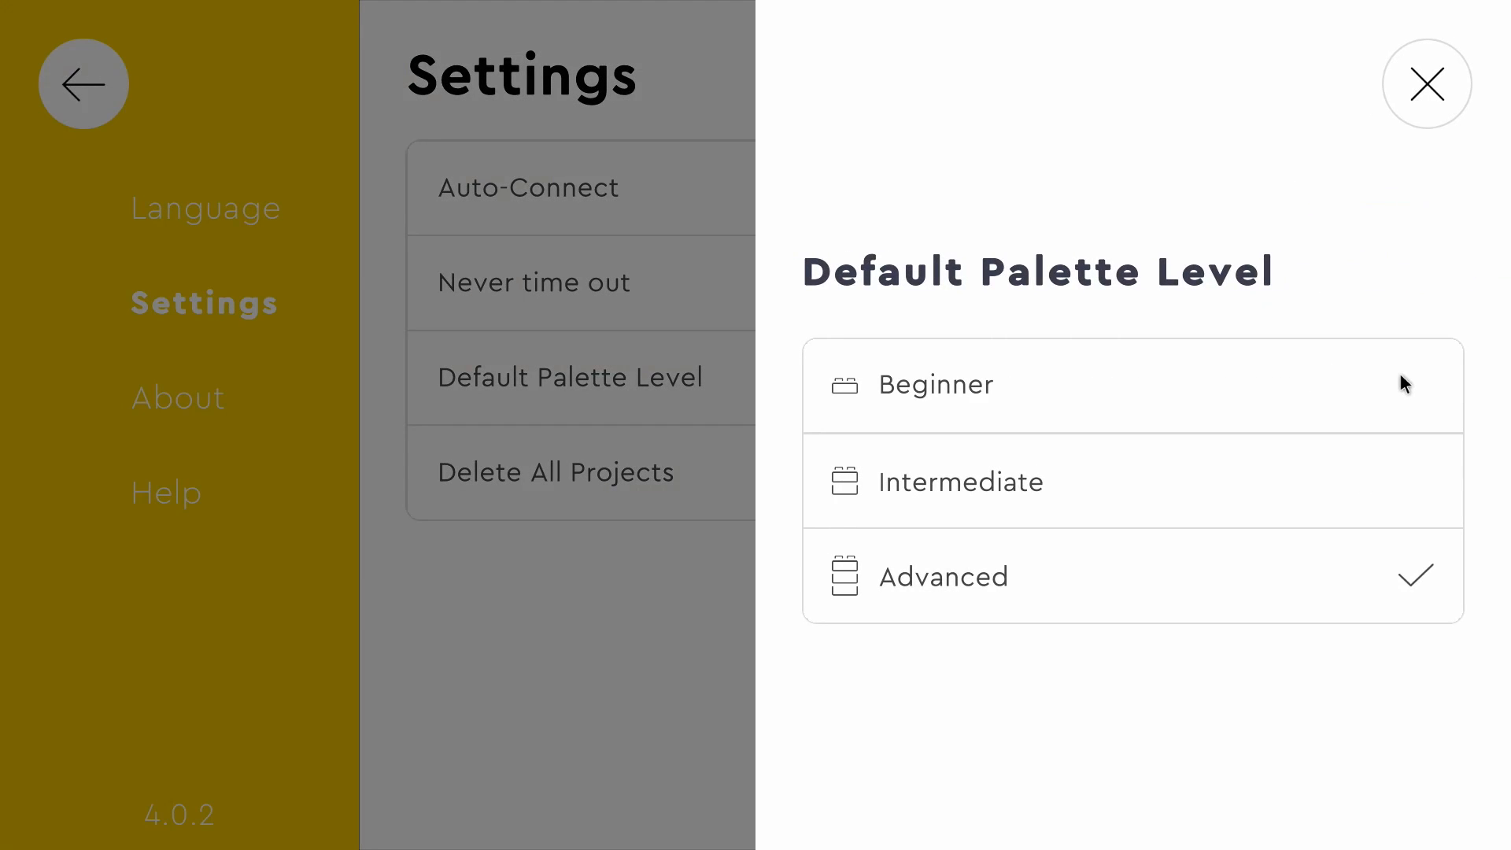
click(1428, 83)
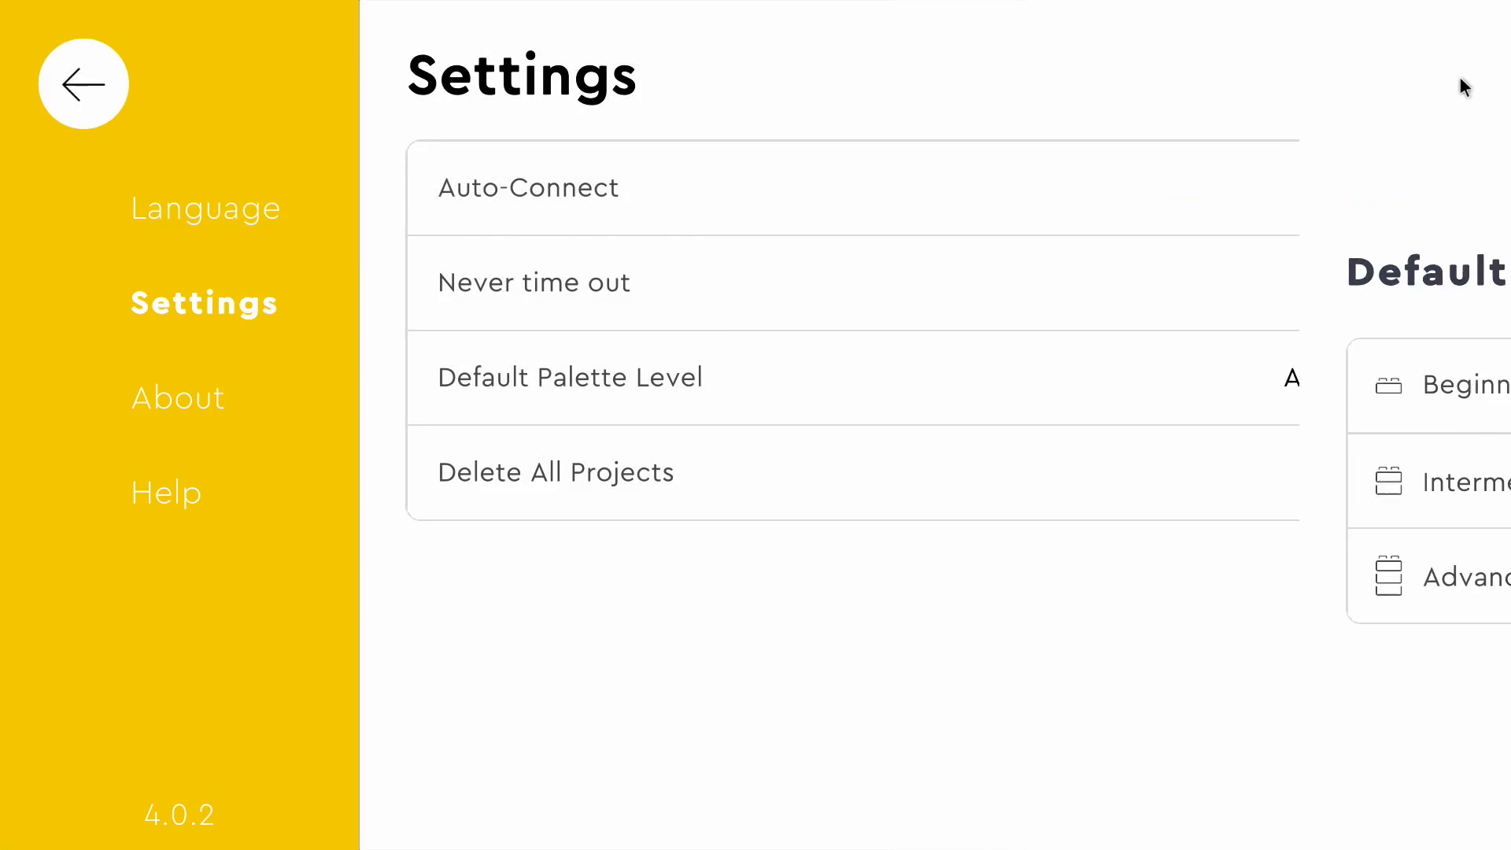
click(83, 84)
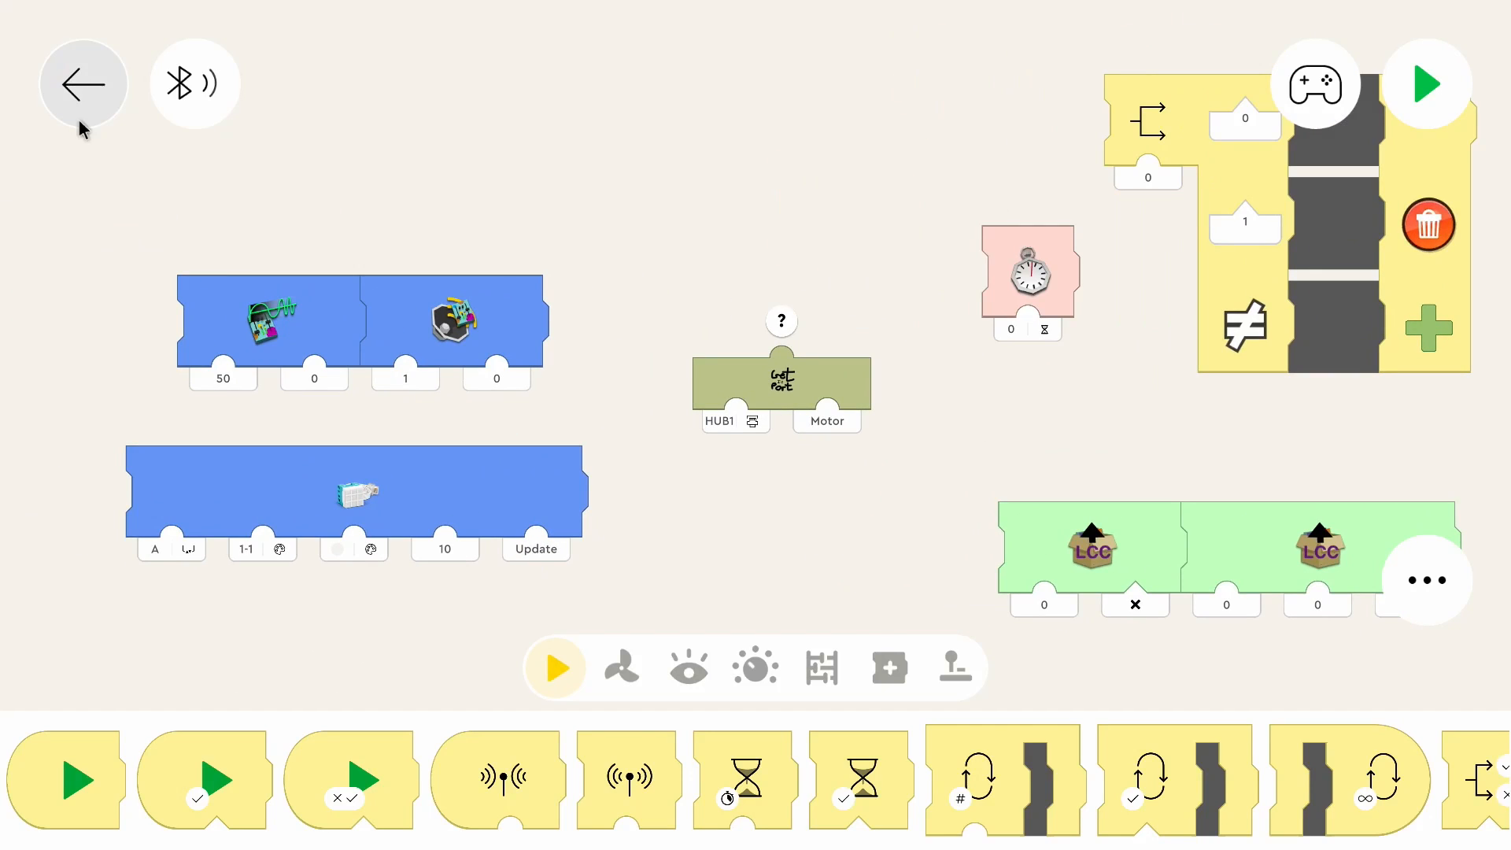
click(84, 84)
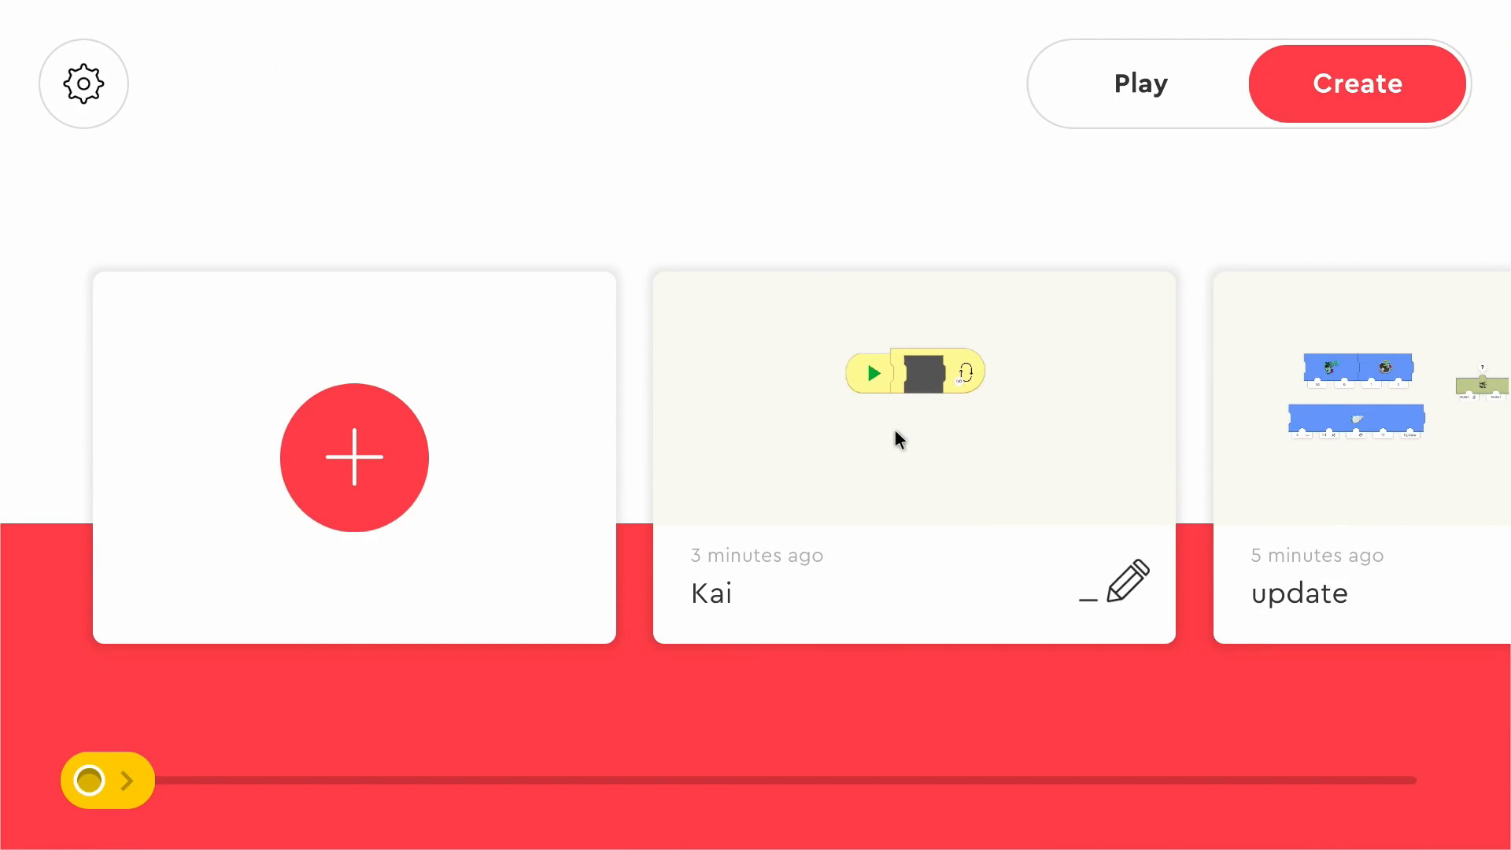
mouse_move(907, 428)
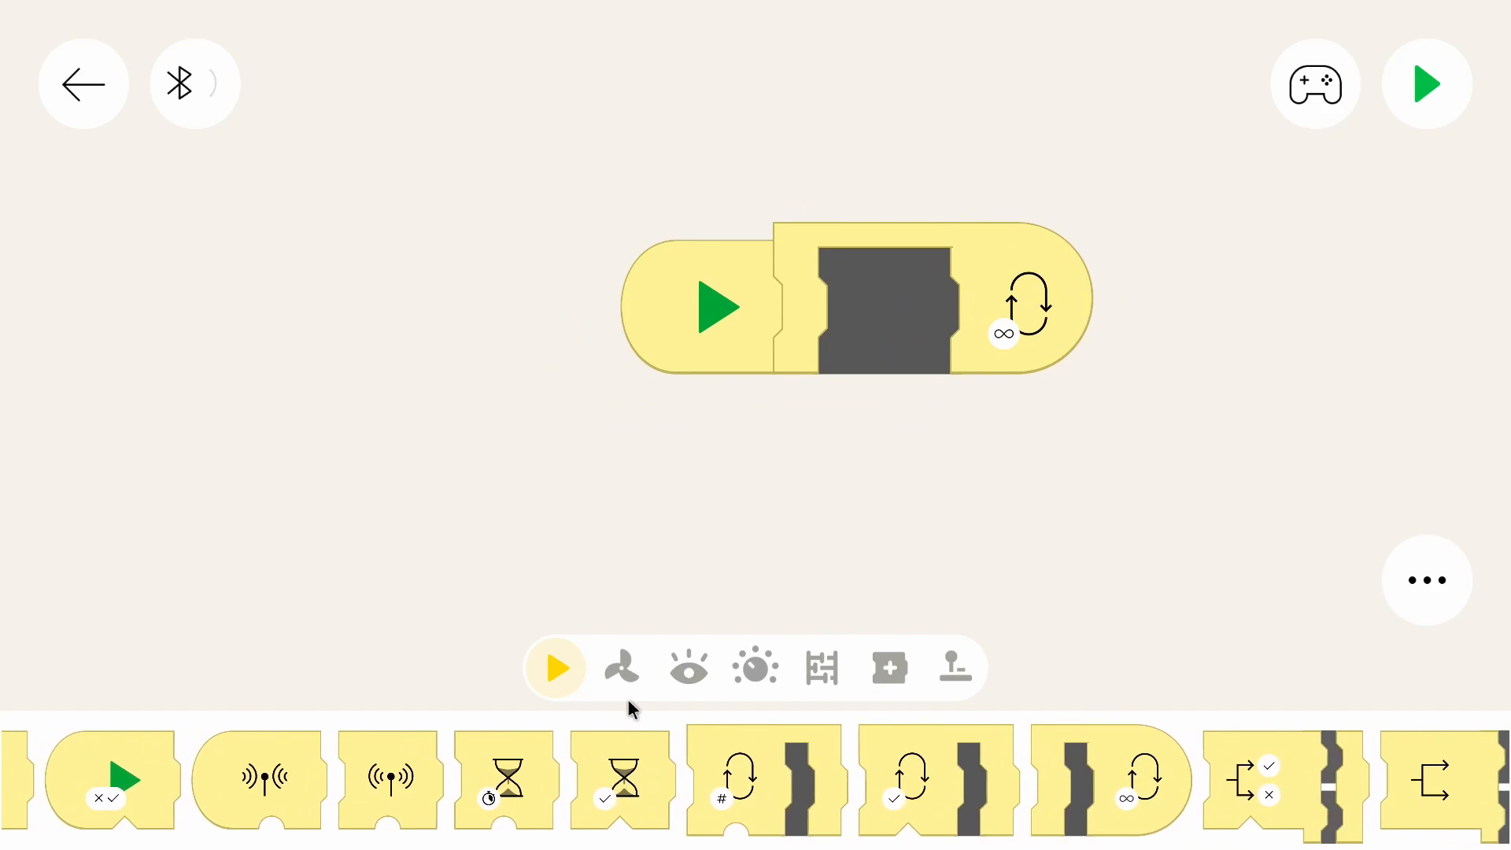
Show the motor blocks in the Kai project's palette.
click(622, 668)
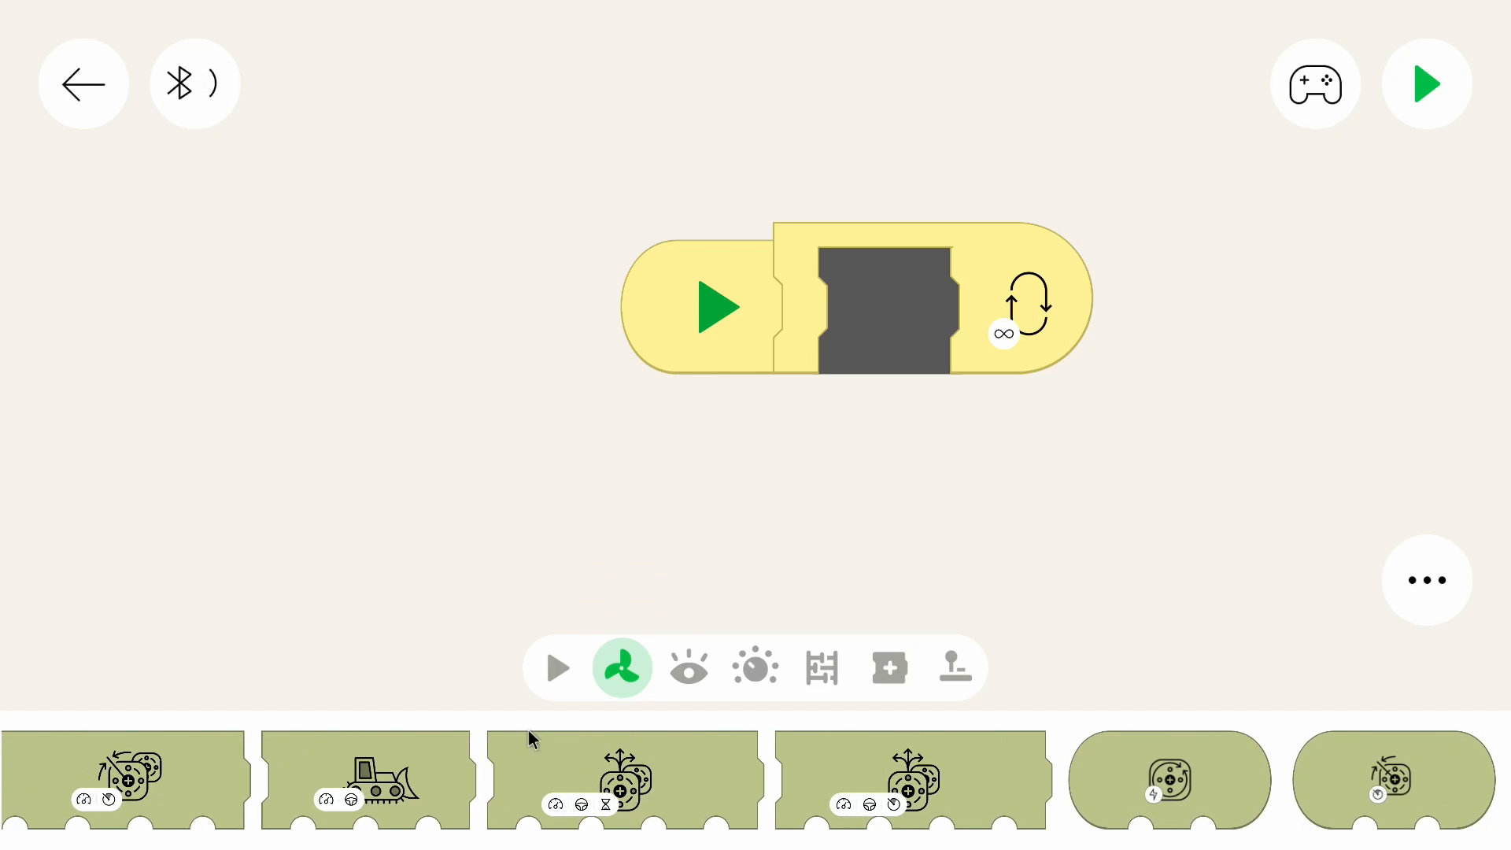
mouse_move(689, 676)
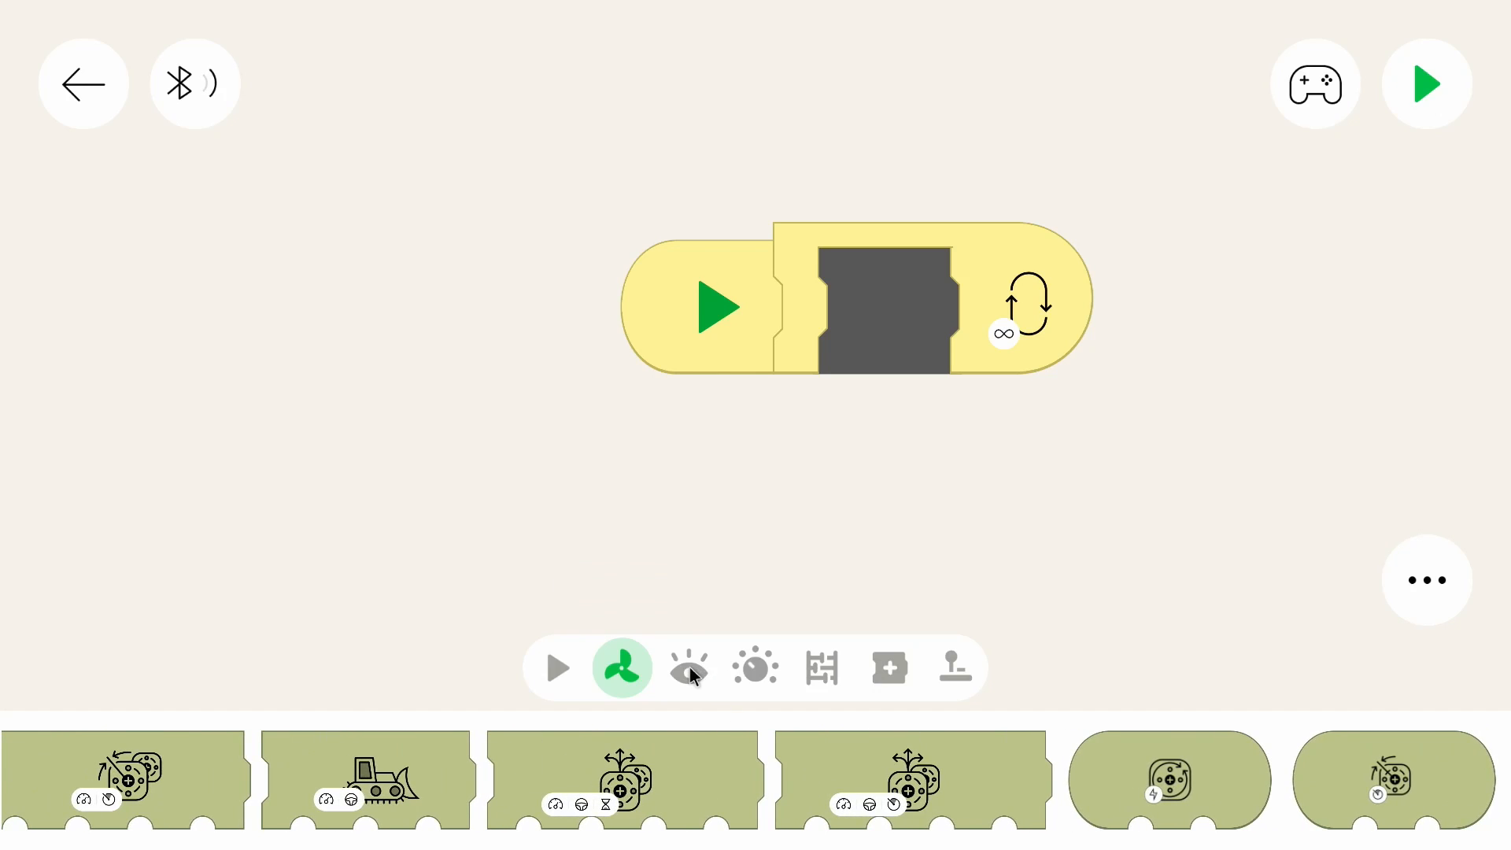
Browse the sensor, composite and variable block categories, dismissing the No hub found message.
click(688, 667)
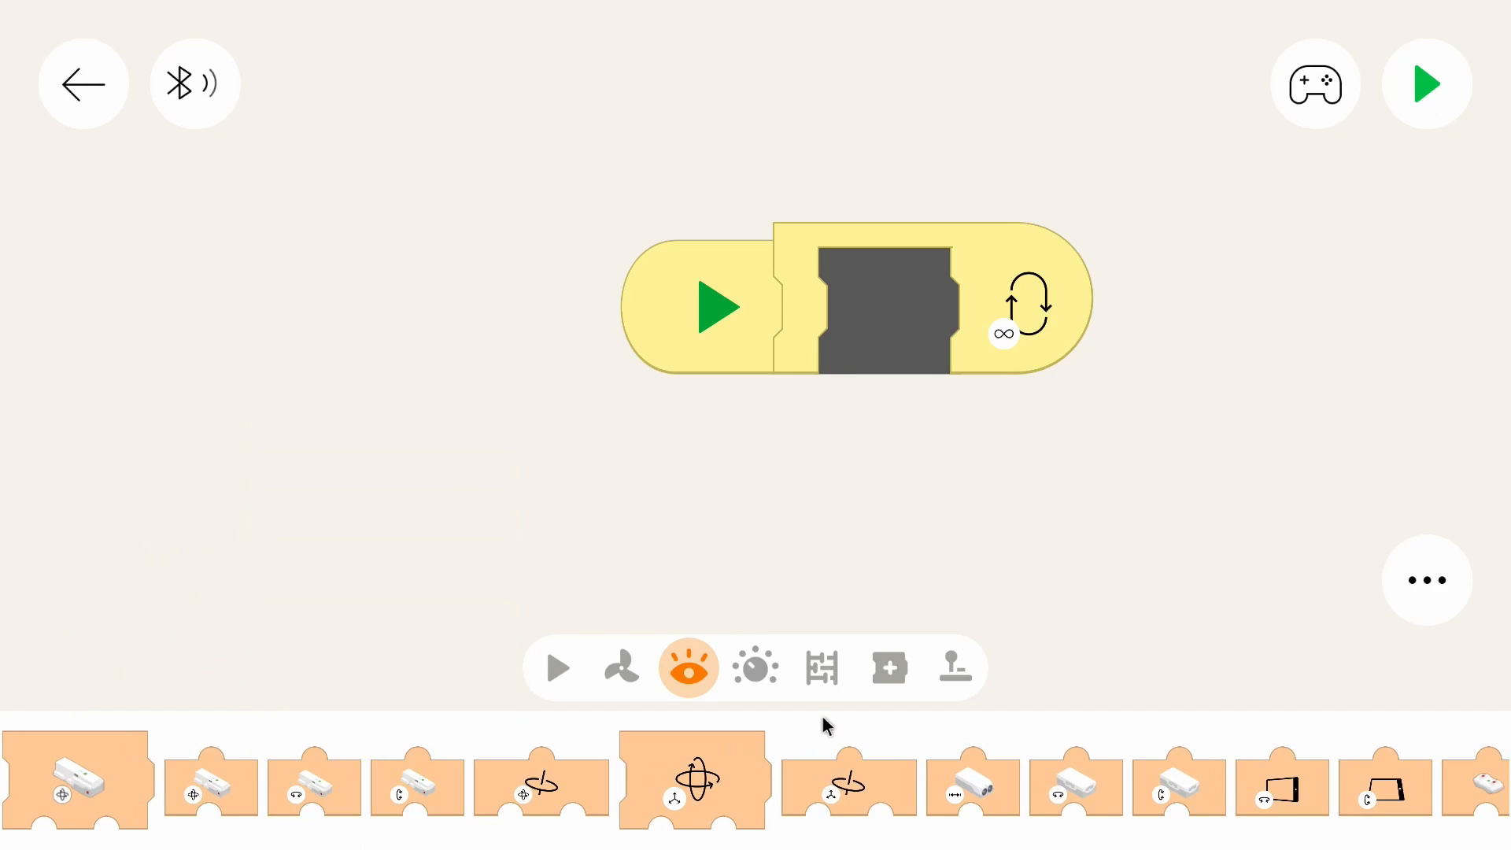
click(888, 667)
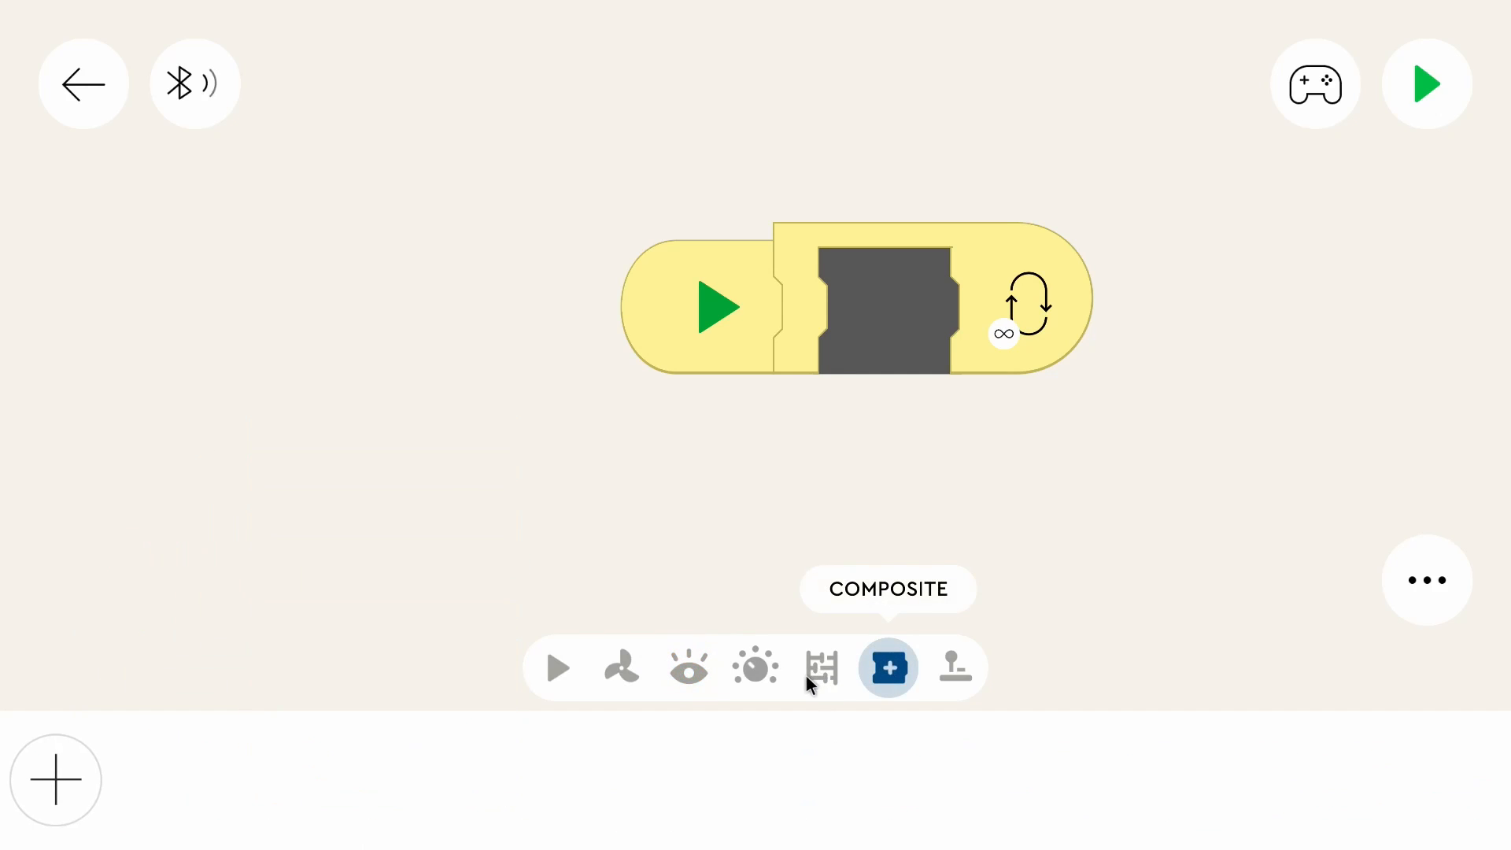
click(193, 84)
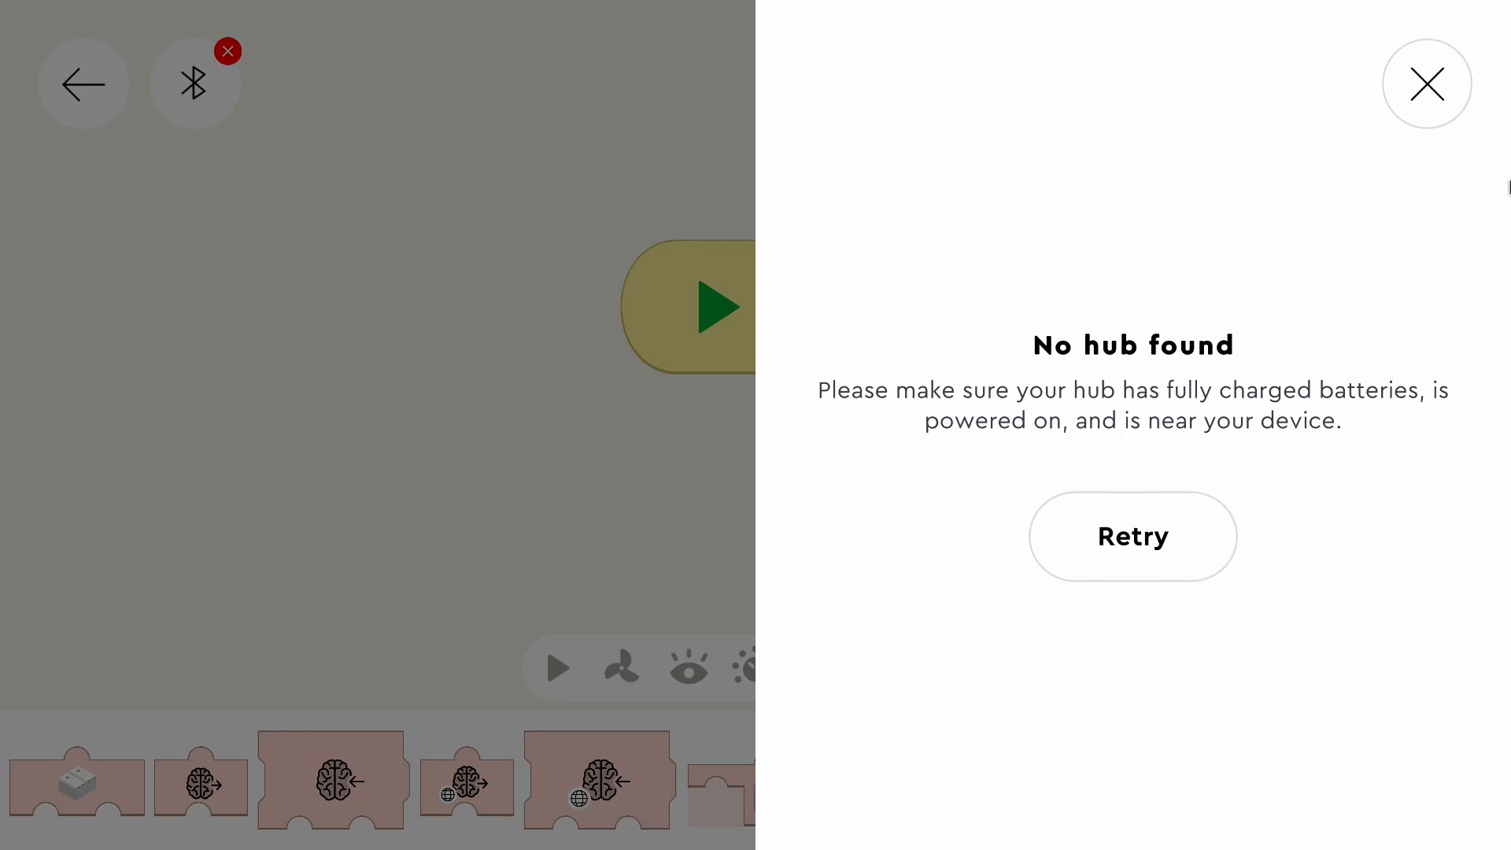
click(1428, 84)
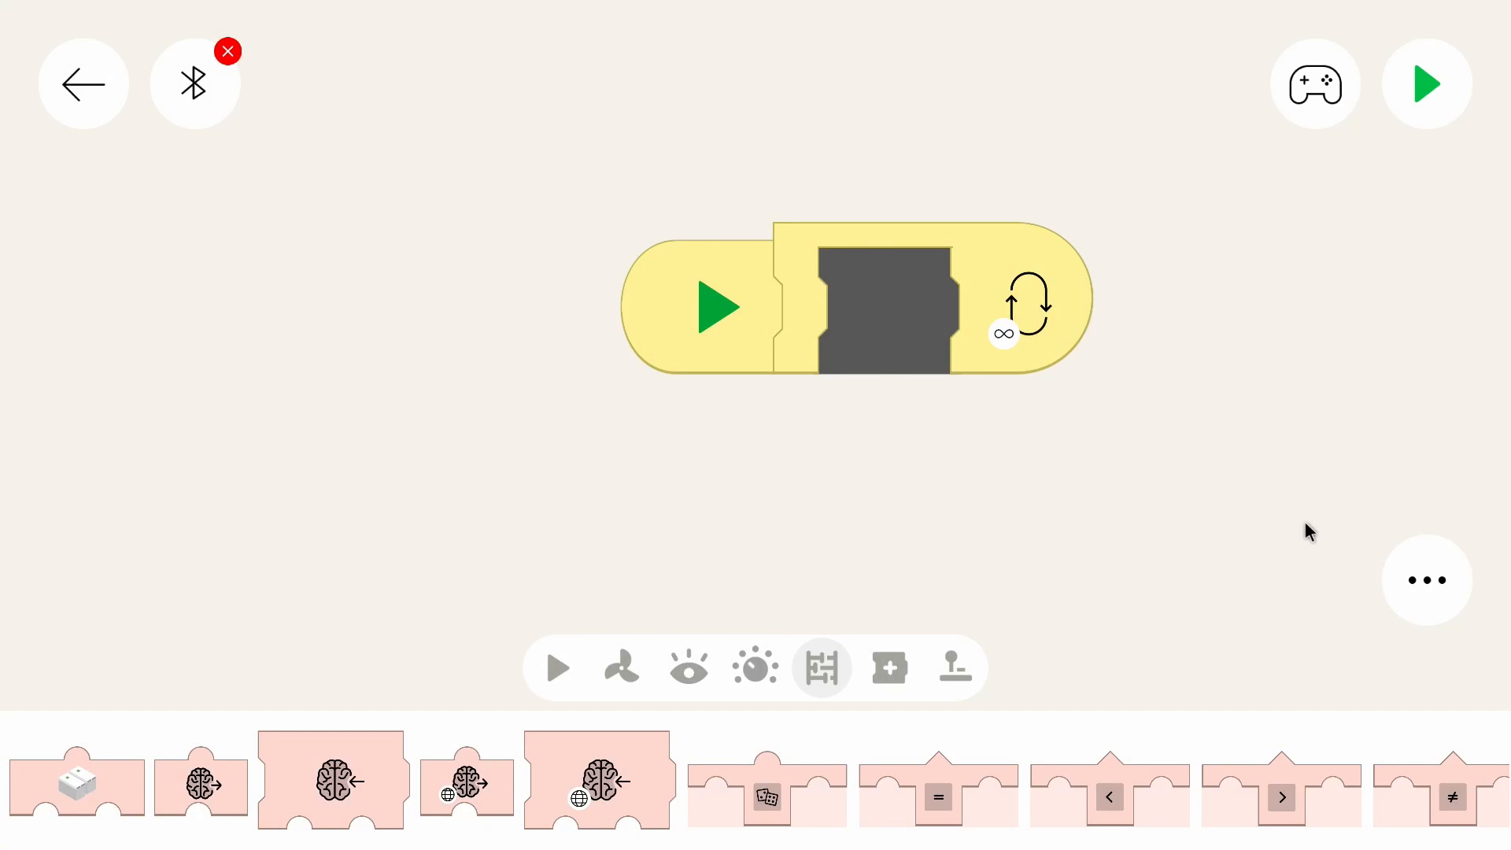
mouse_move(1249, 563)
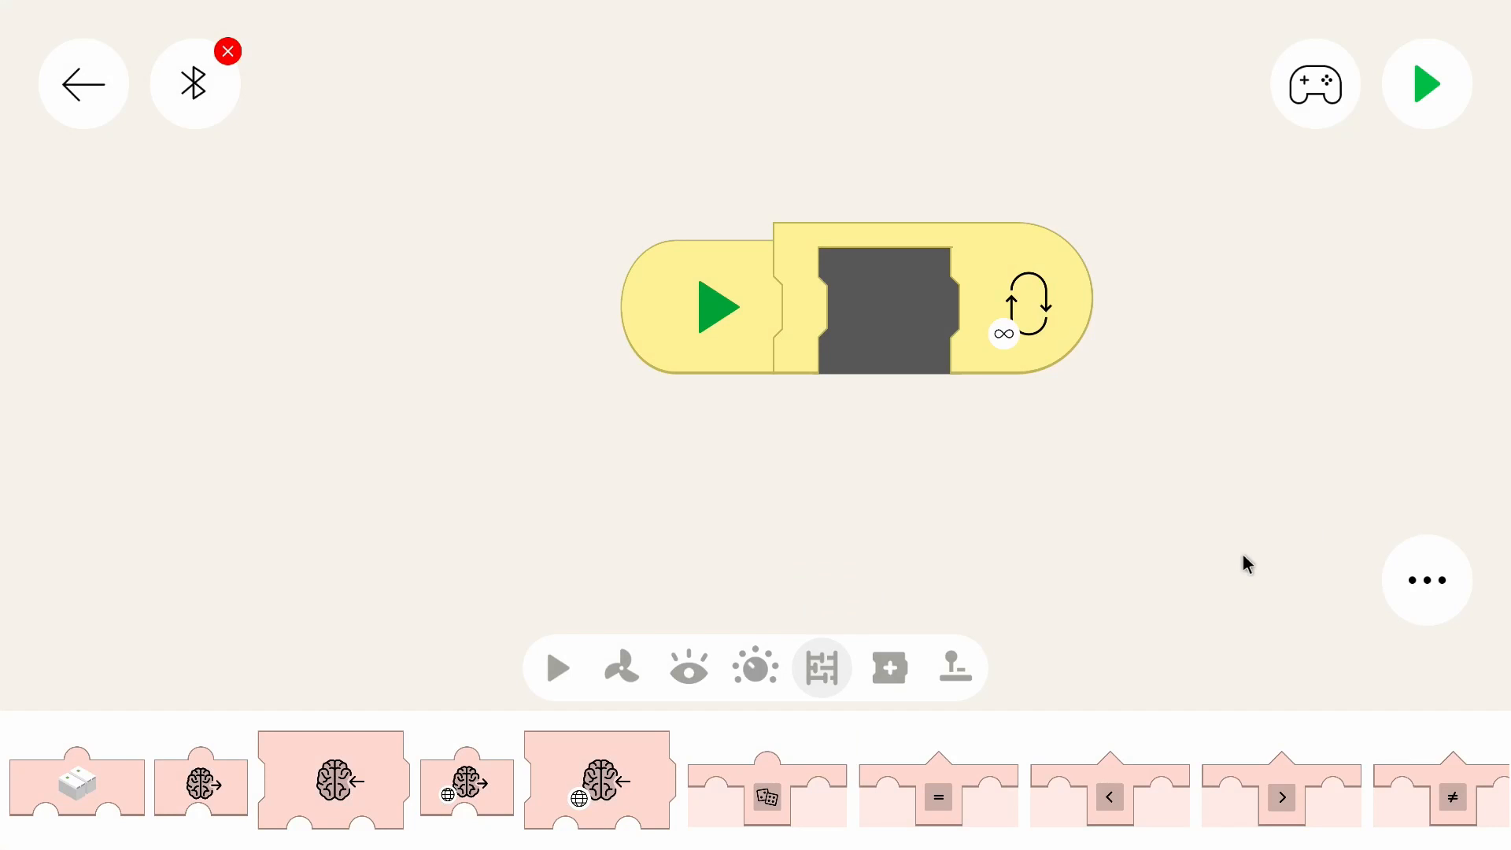
mouse_move(1149, 644)
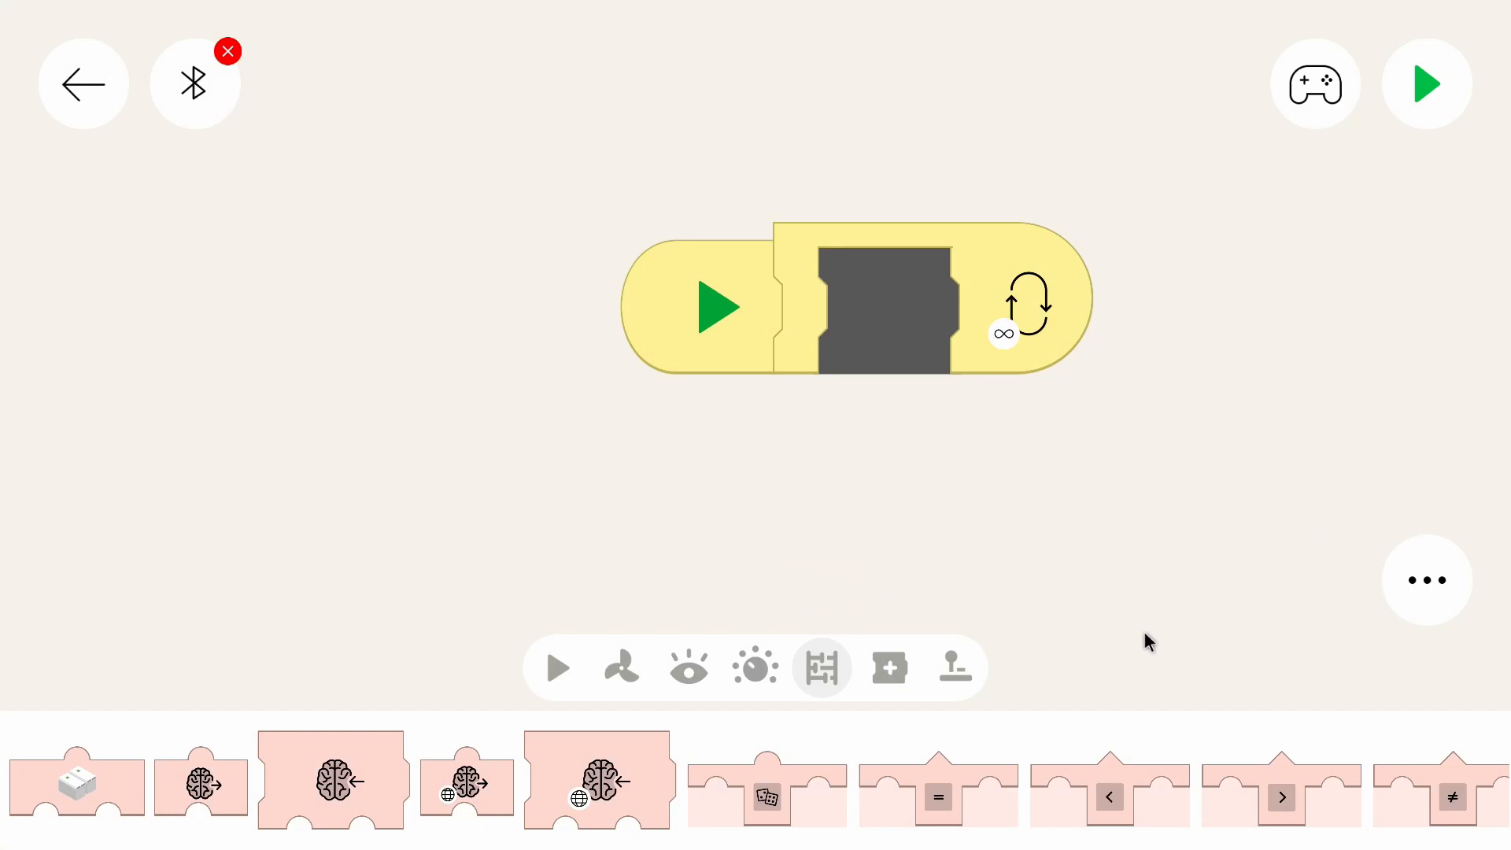
mouse_move(1146, 645)
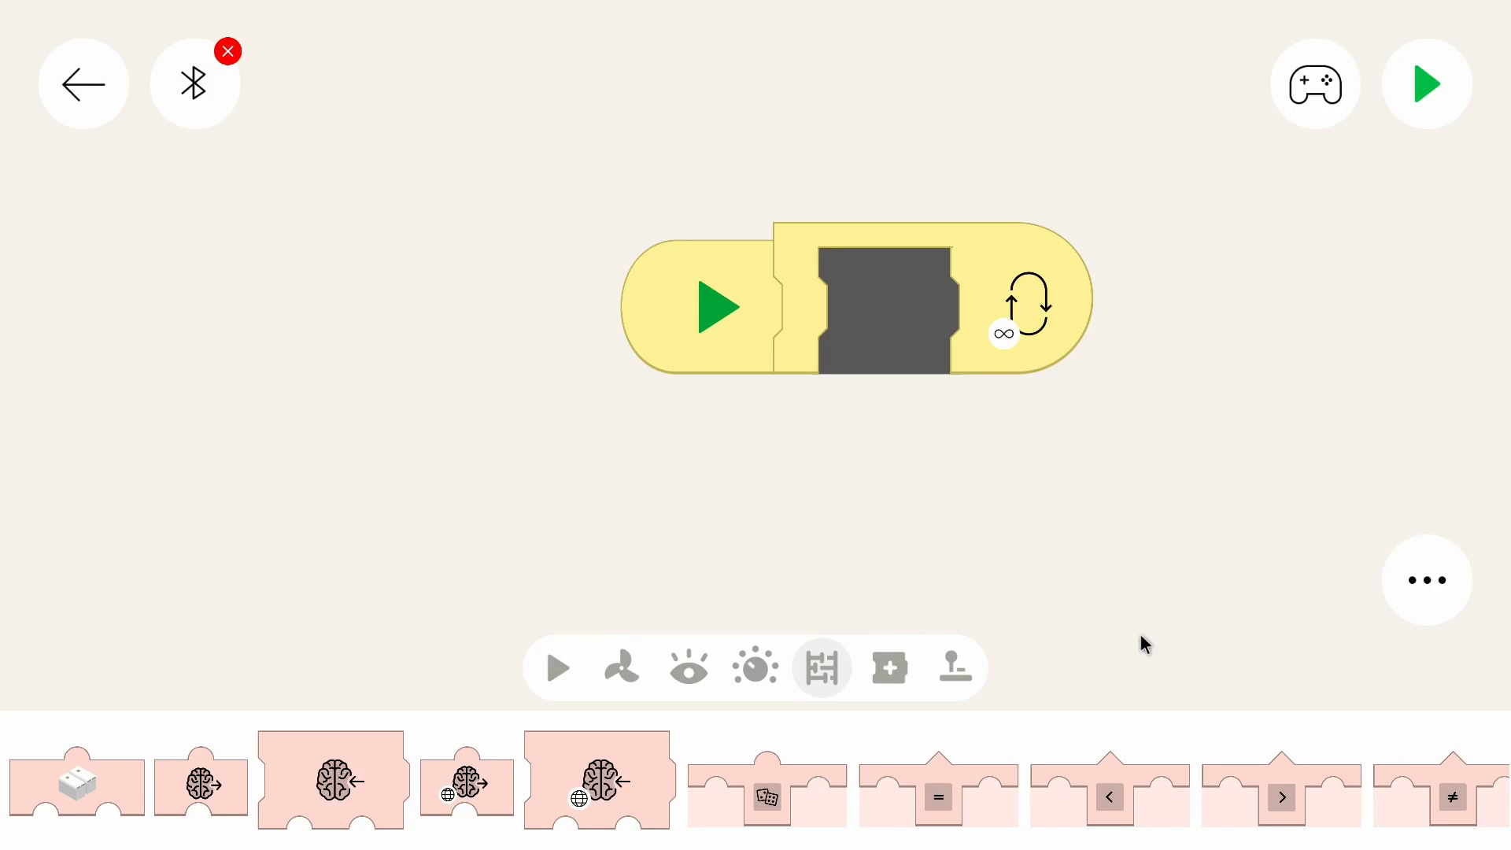
mouse_move(587, 587)
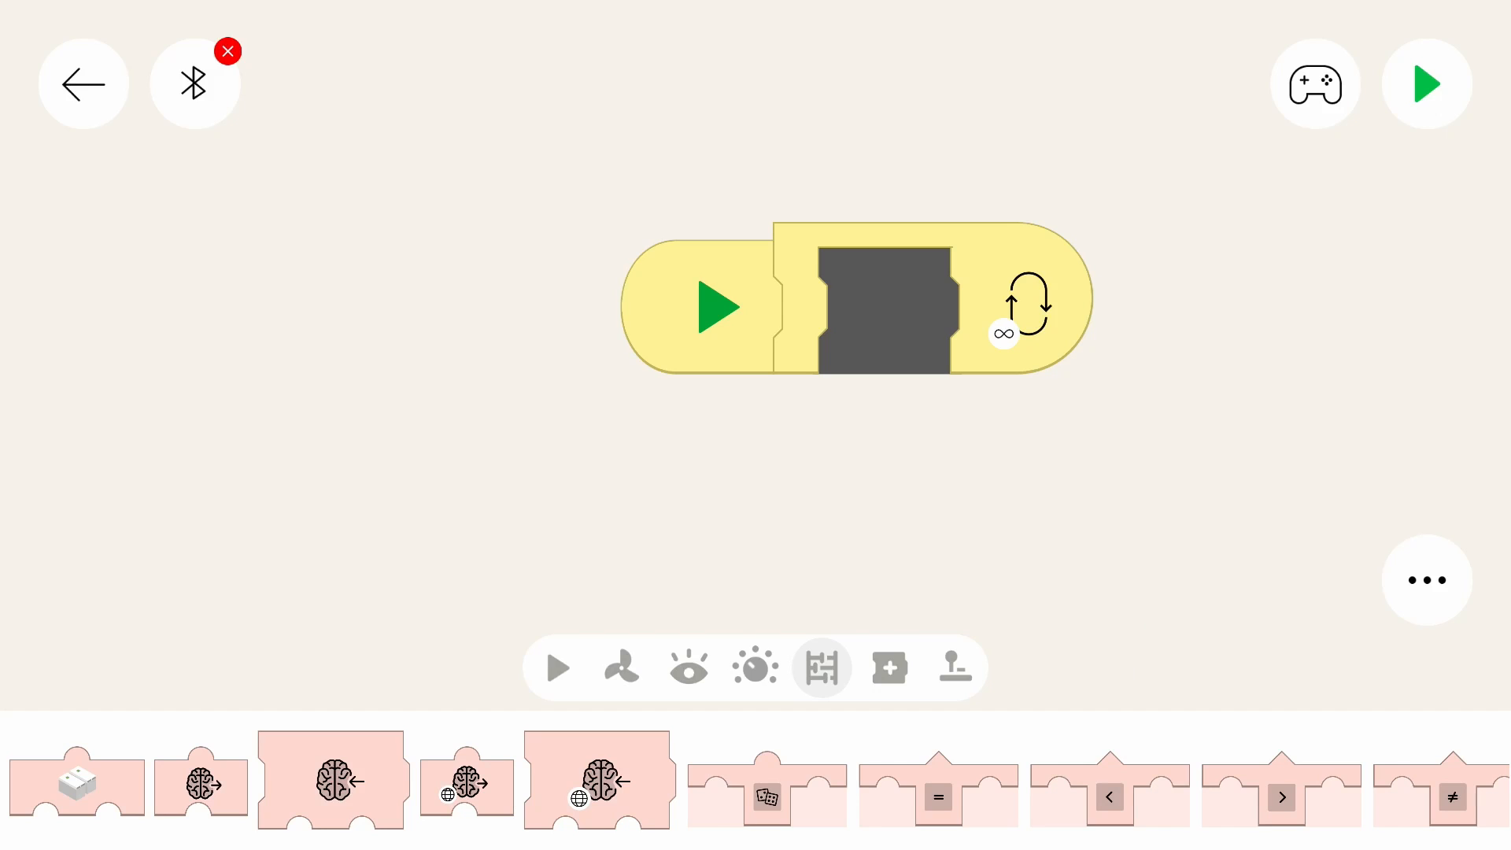
Scroll through the palette to the sensor blocks, then leave the Kai project for the project list.
click(554, 667)
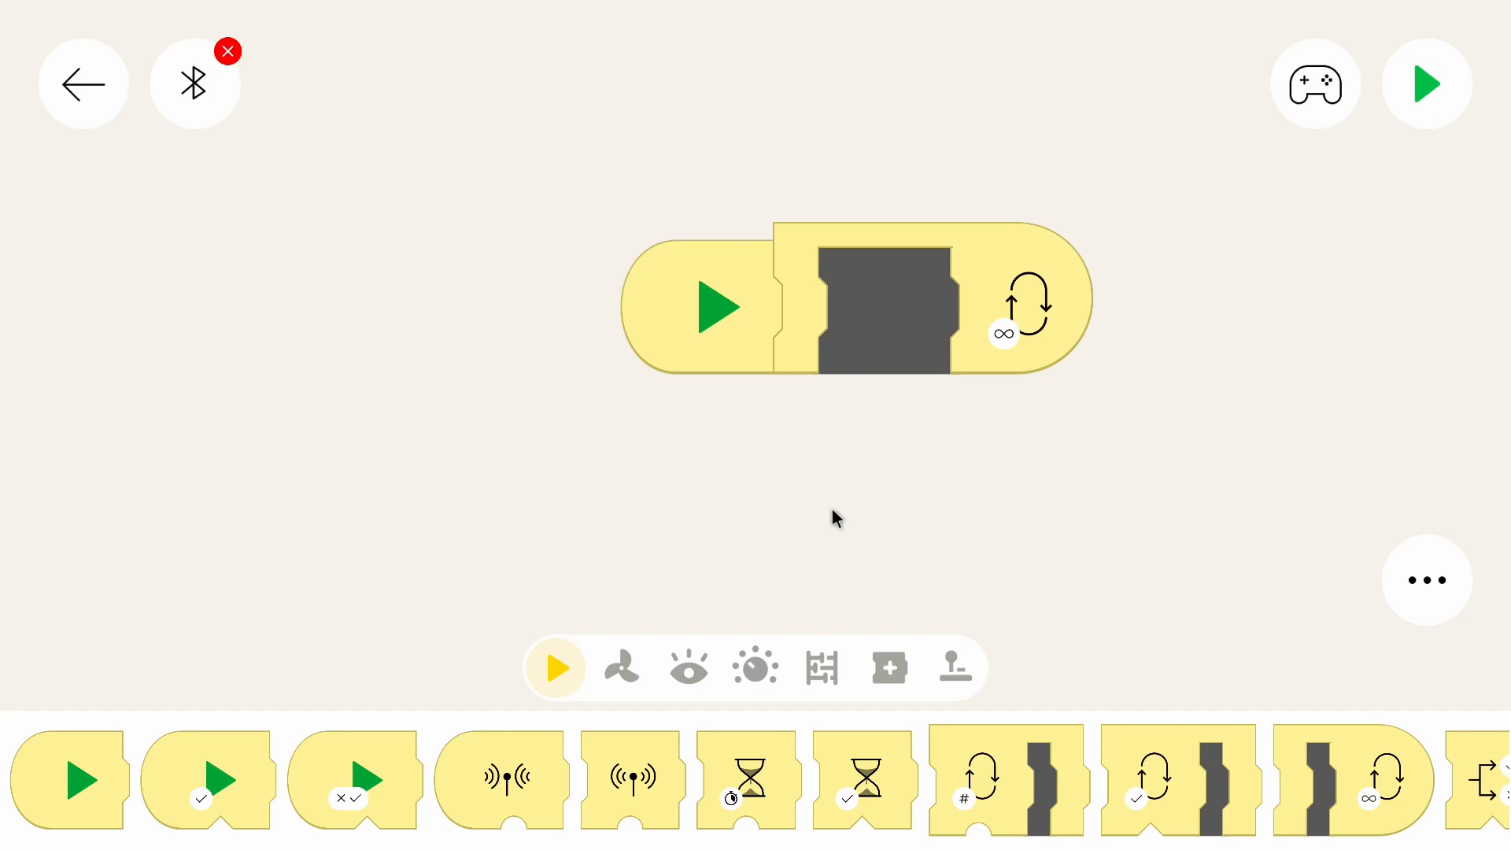
mouse_move(393, 756)
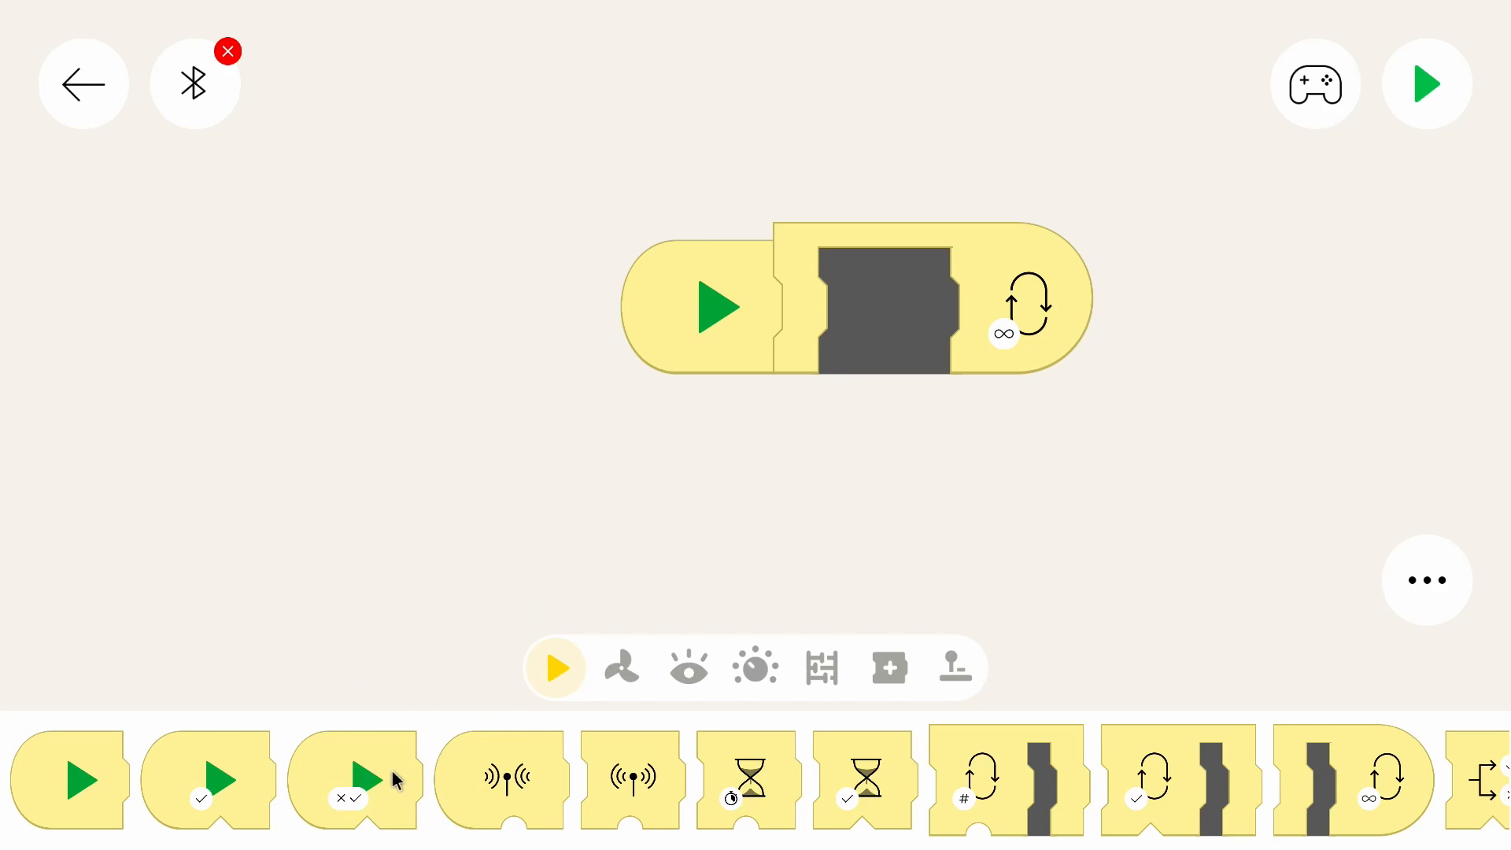
mouse_move(380, 786)
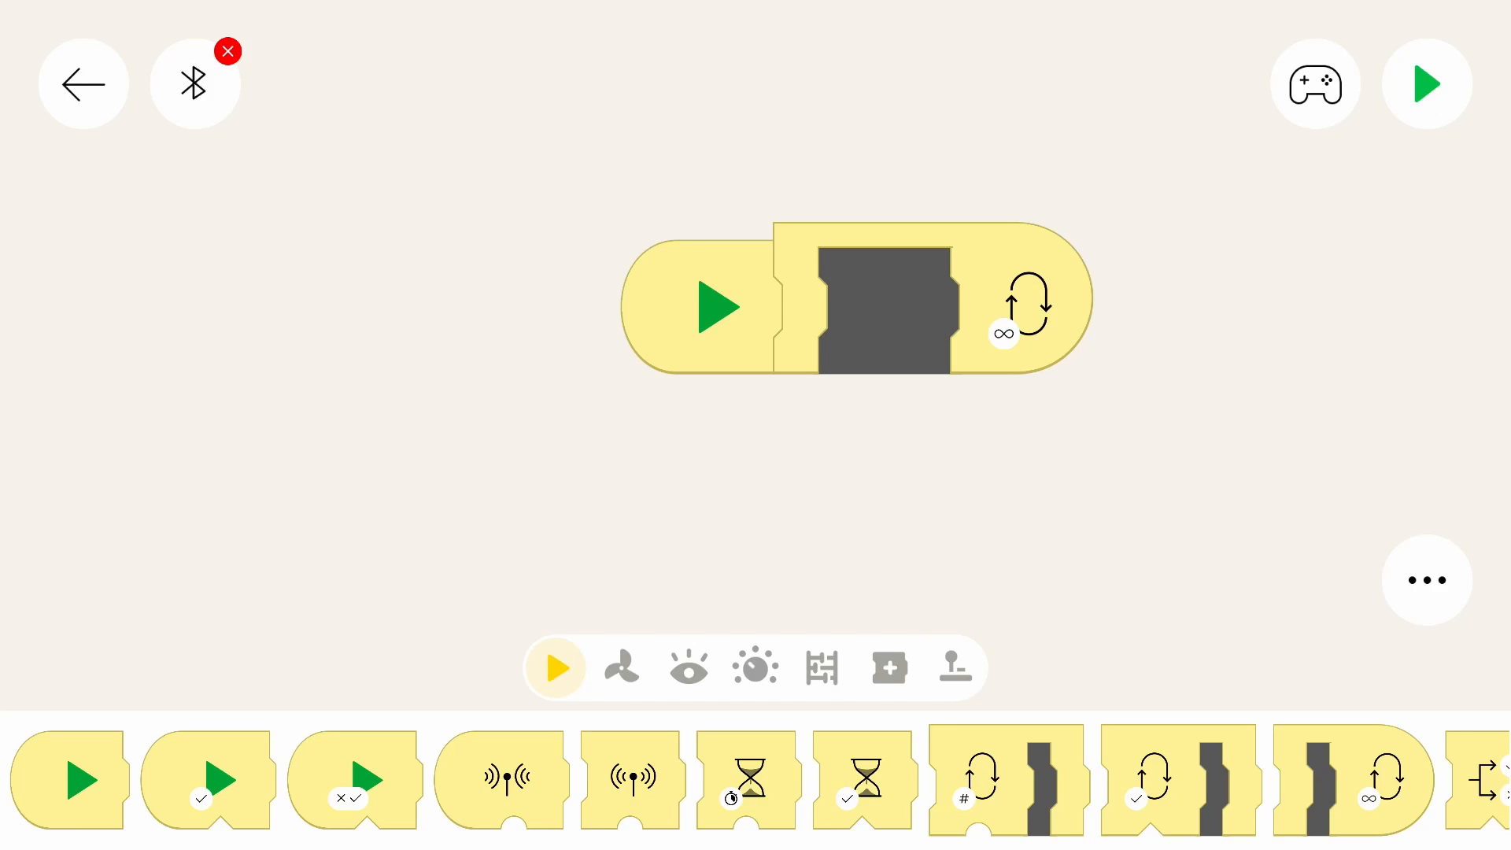
mouse_move(809, 635)
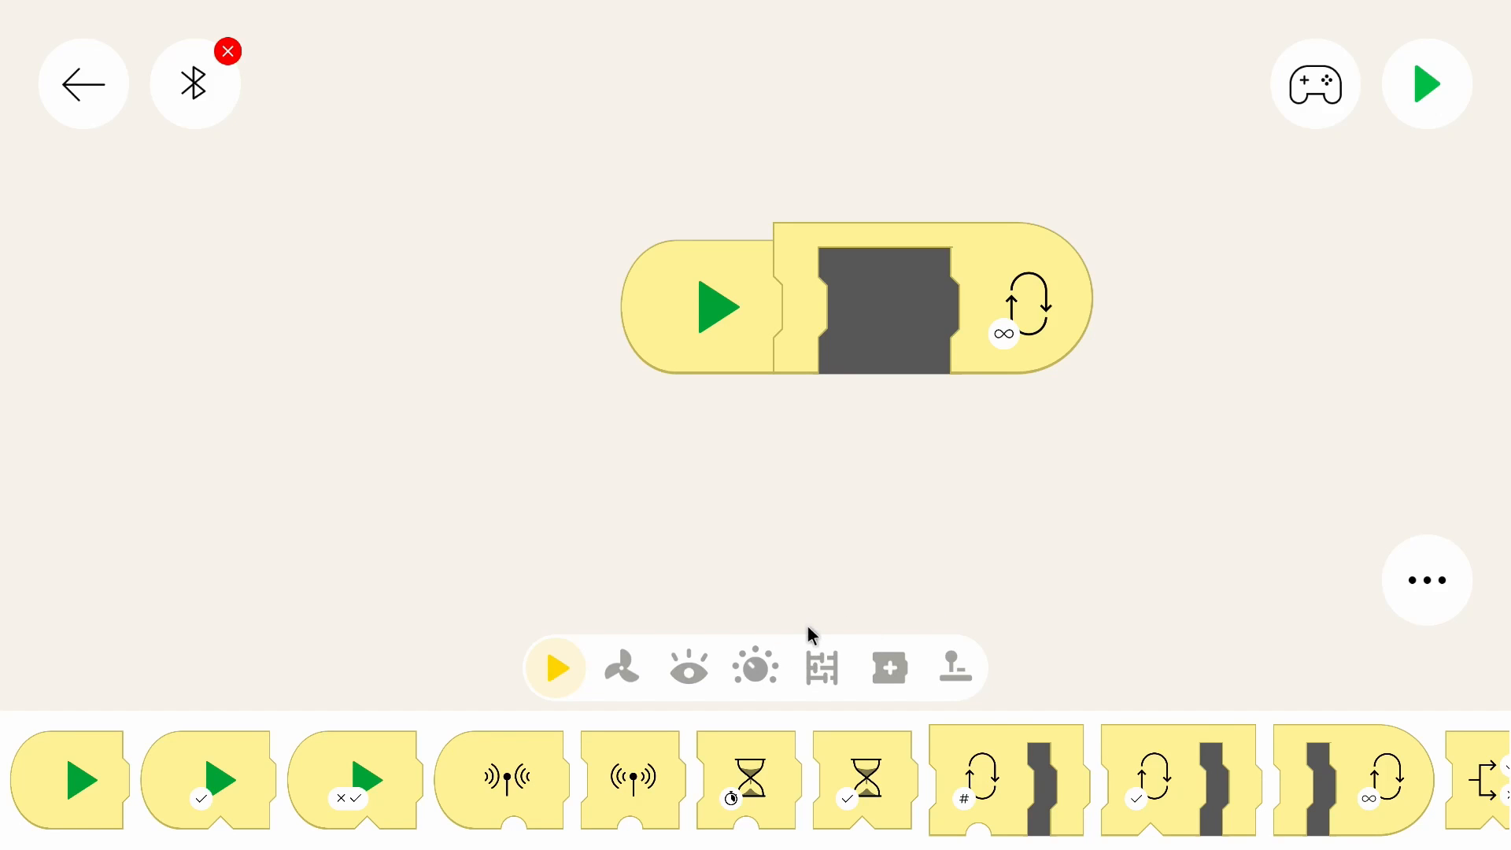
mouse_move(824, 672)
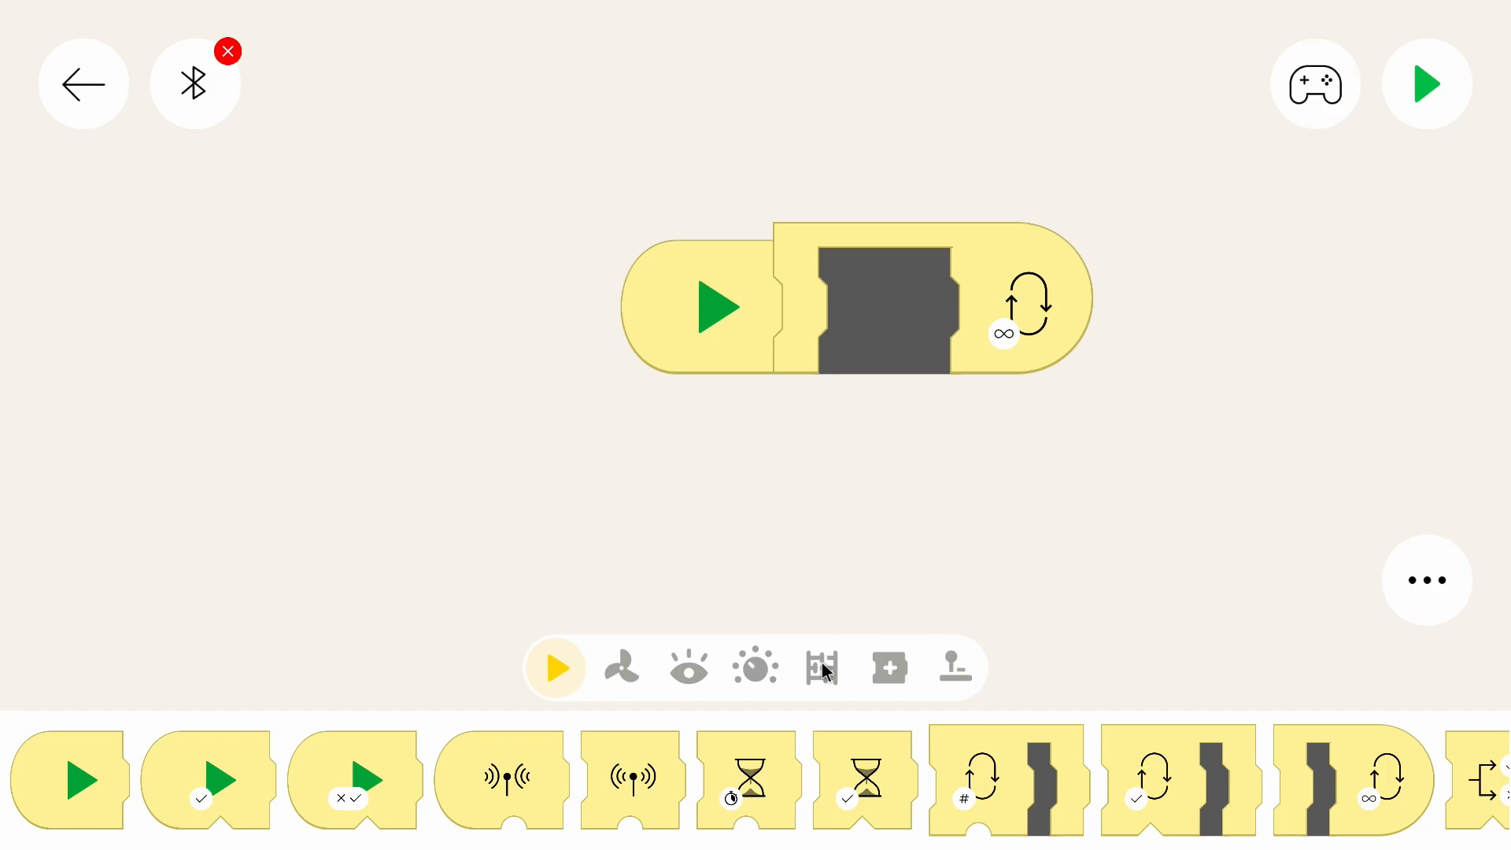
mouse_move(824, 673)
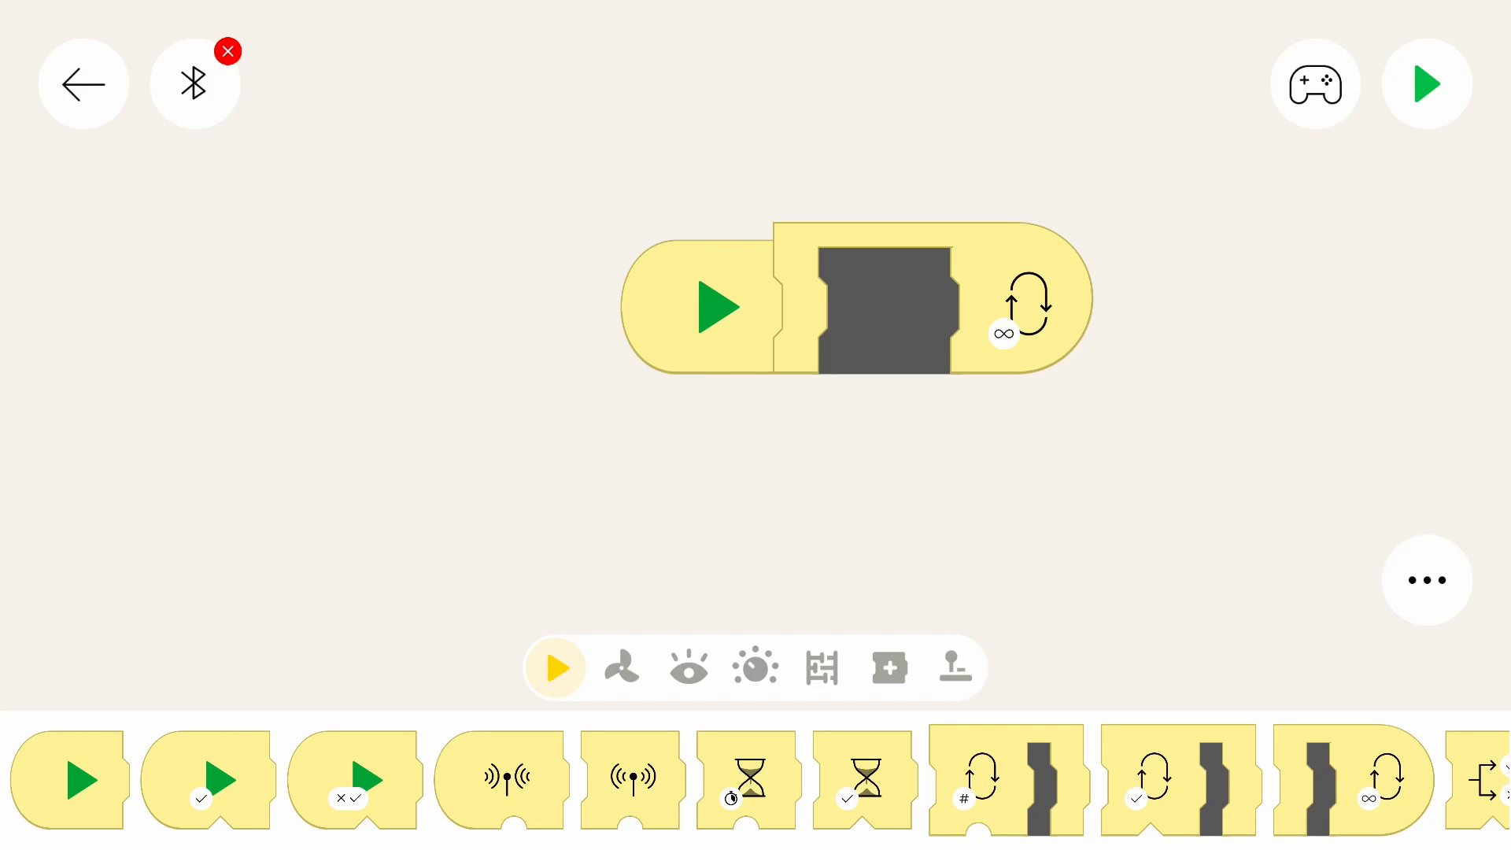
scroll(right, 3)
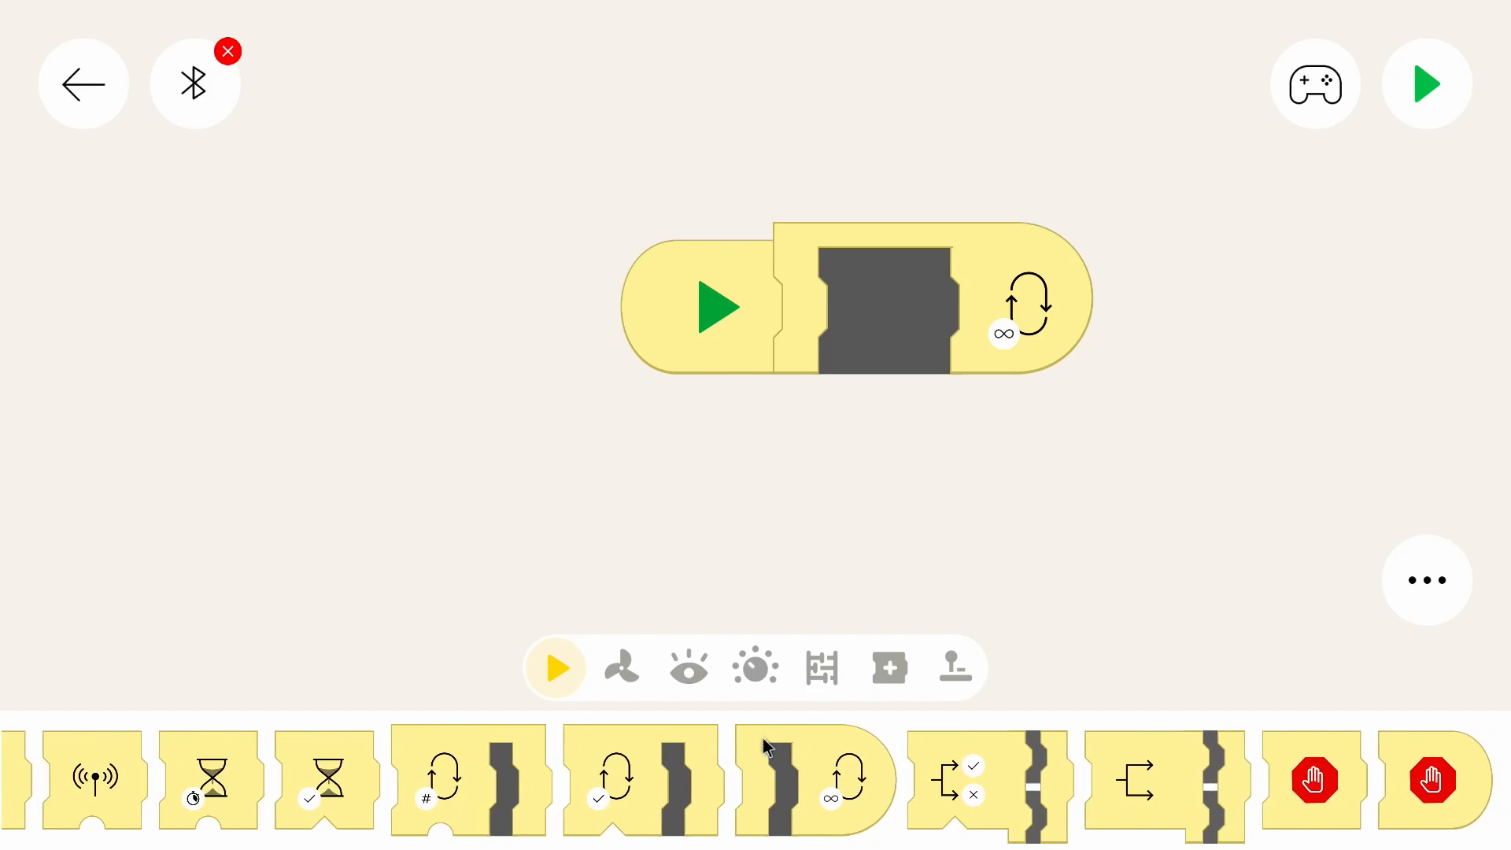
click(756, 667)
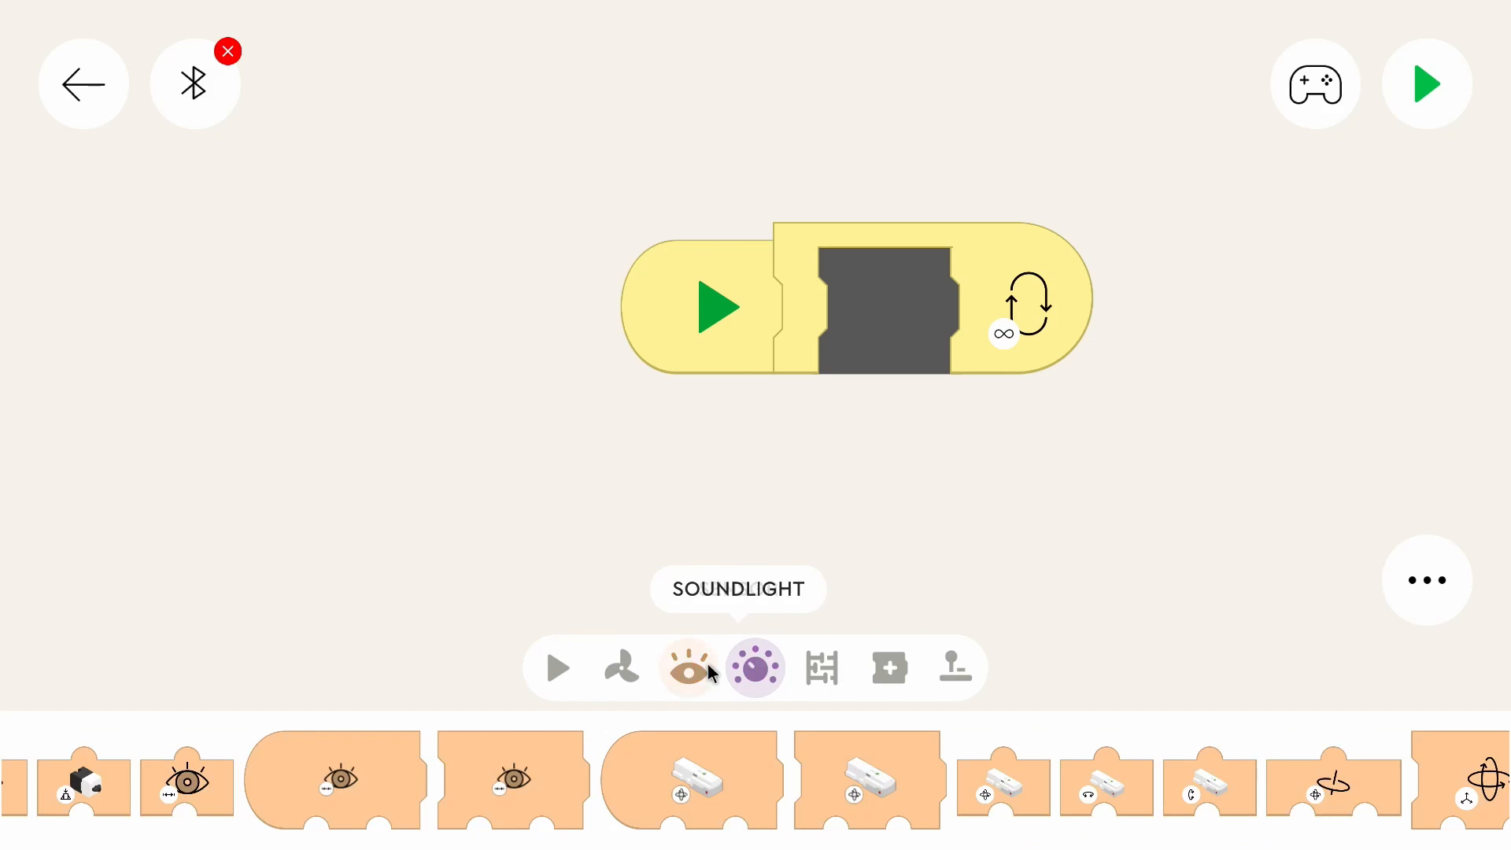
click(688, 667)
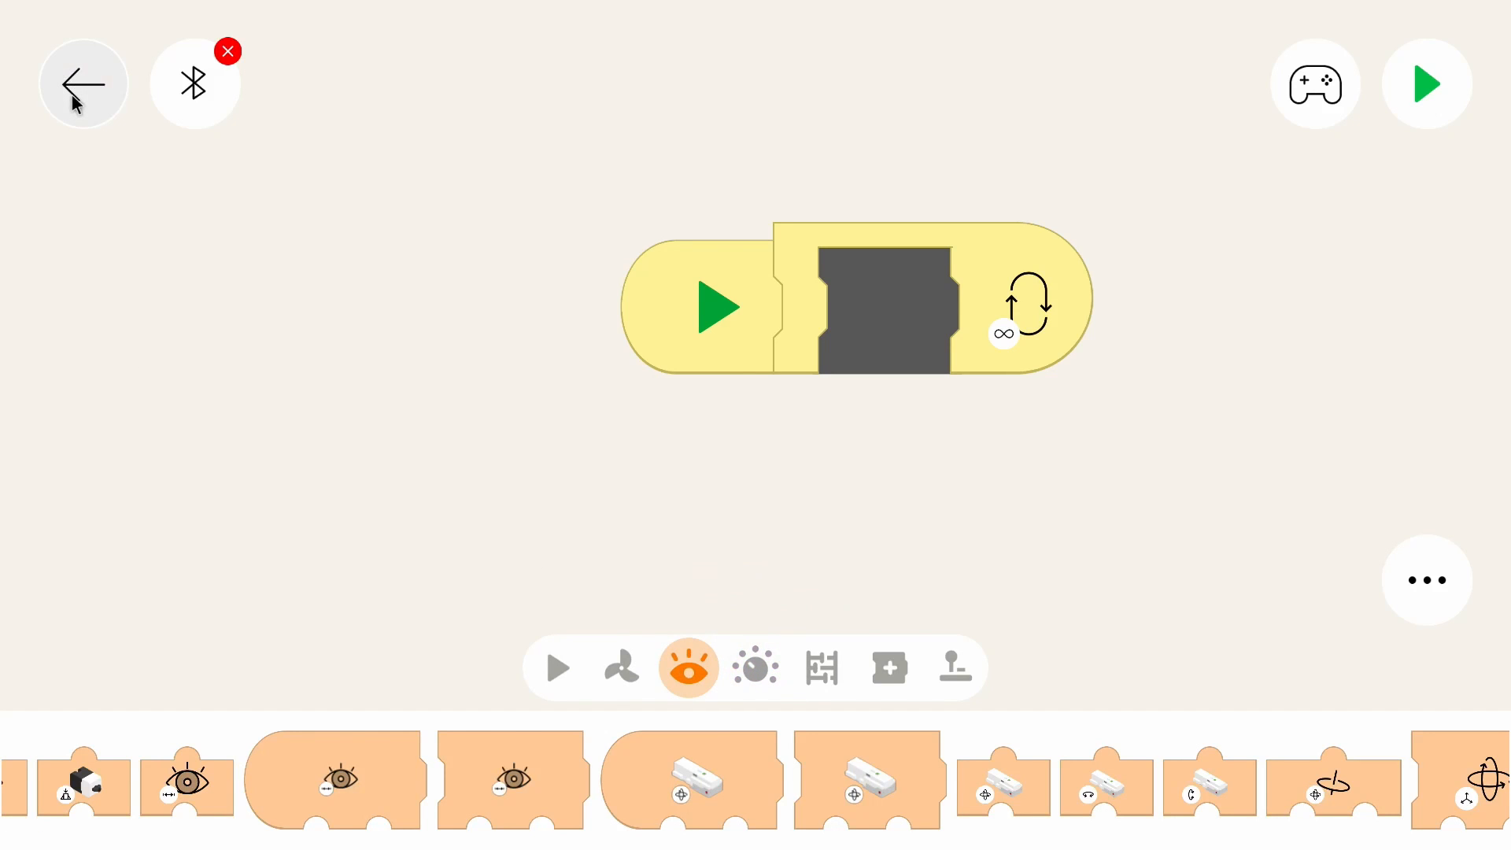
click(83, 83)
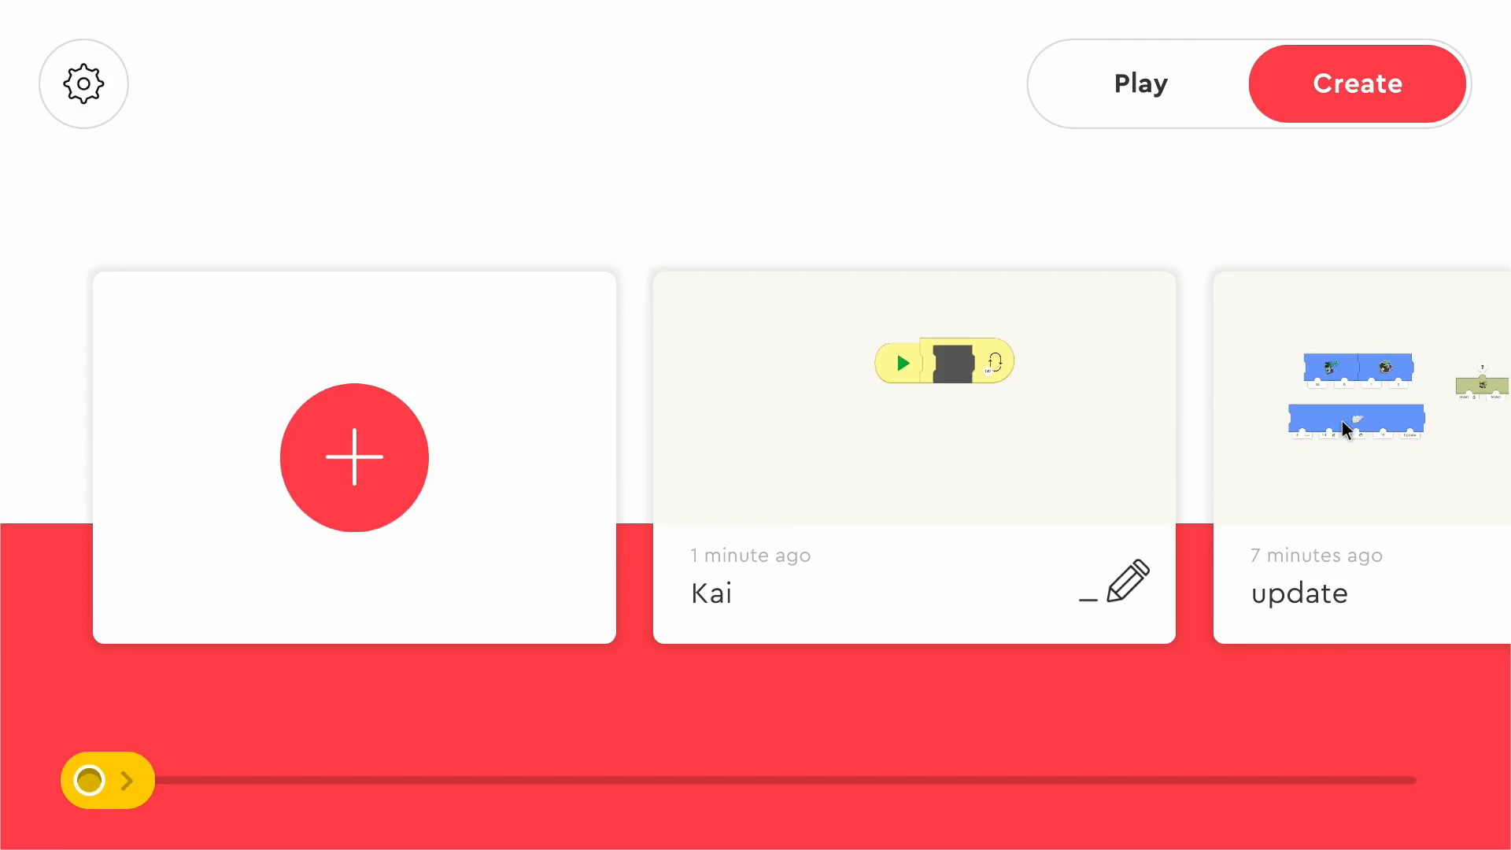
Open the update project and view its motor, port, stopwatch and LCC blocks.
click(913, 397)
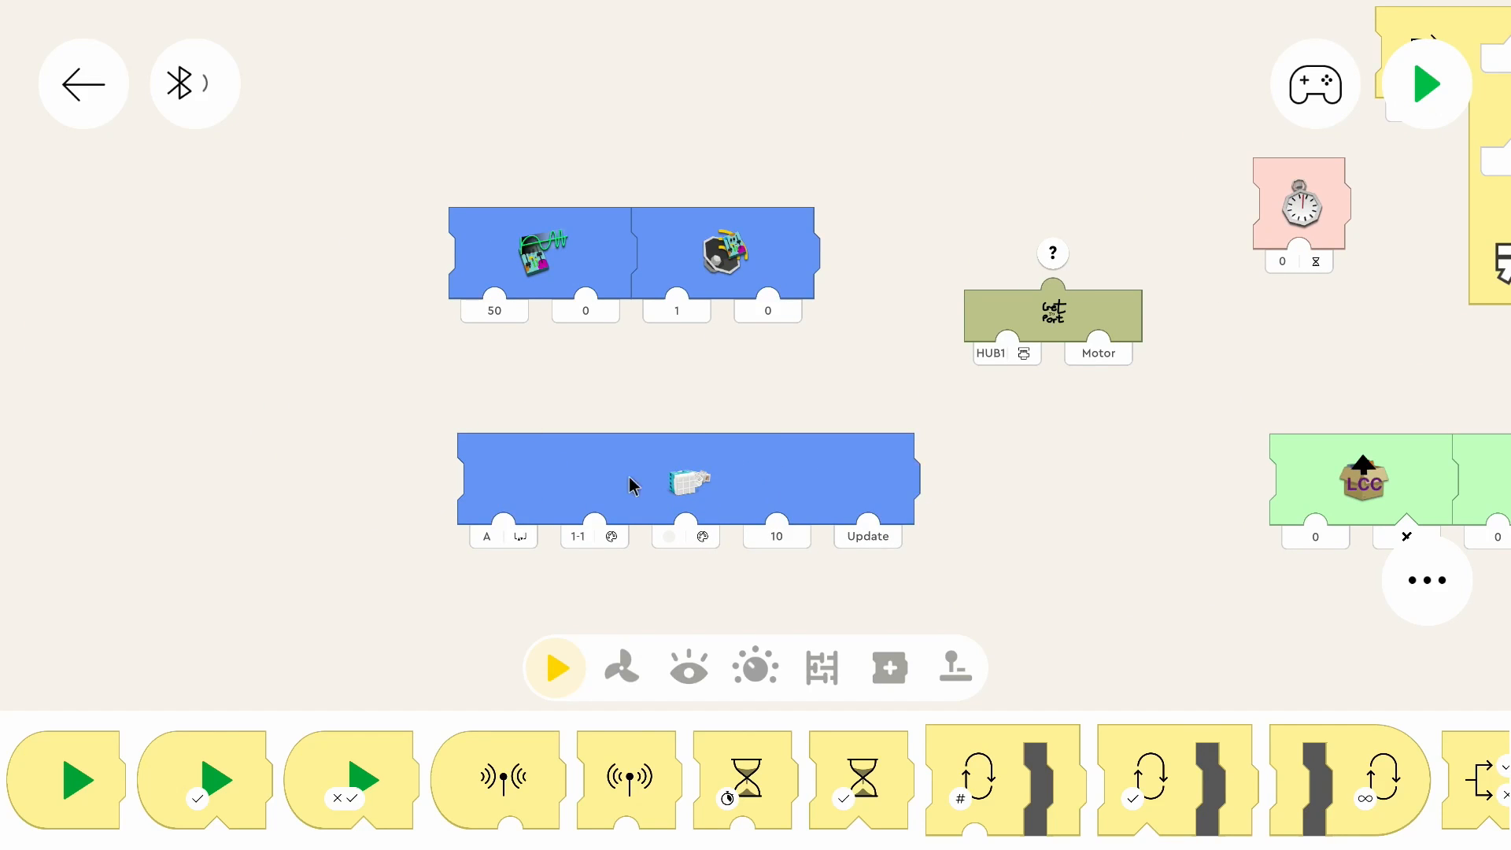
mouse_move(655, 500)
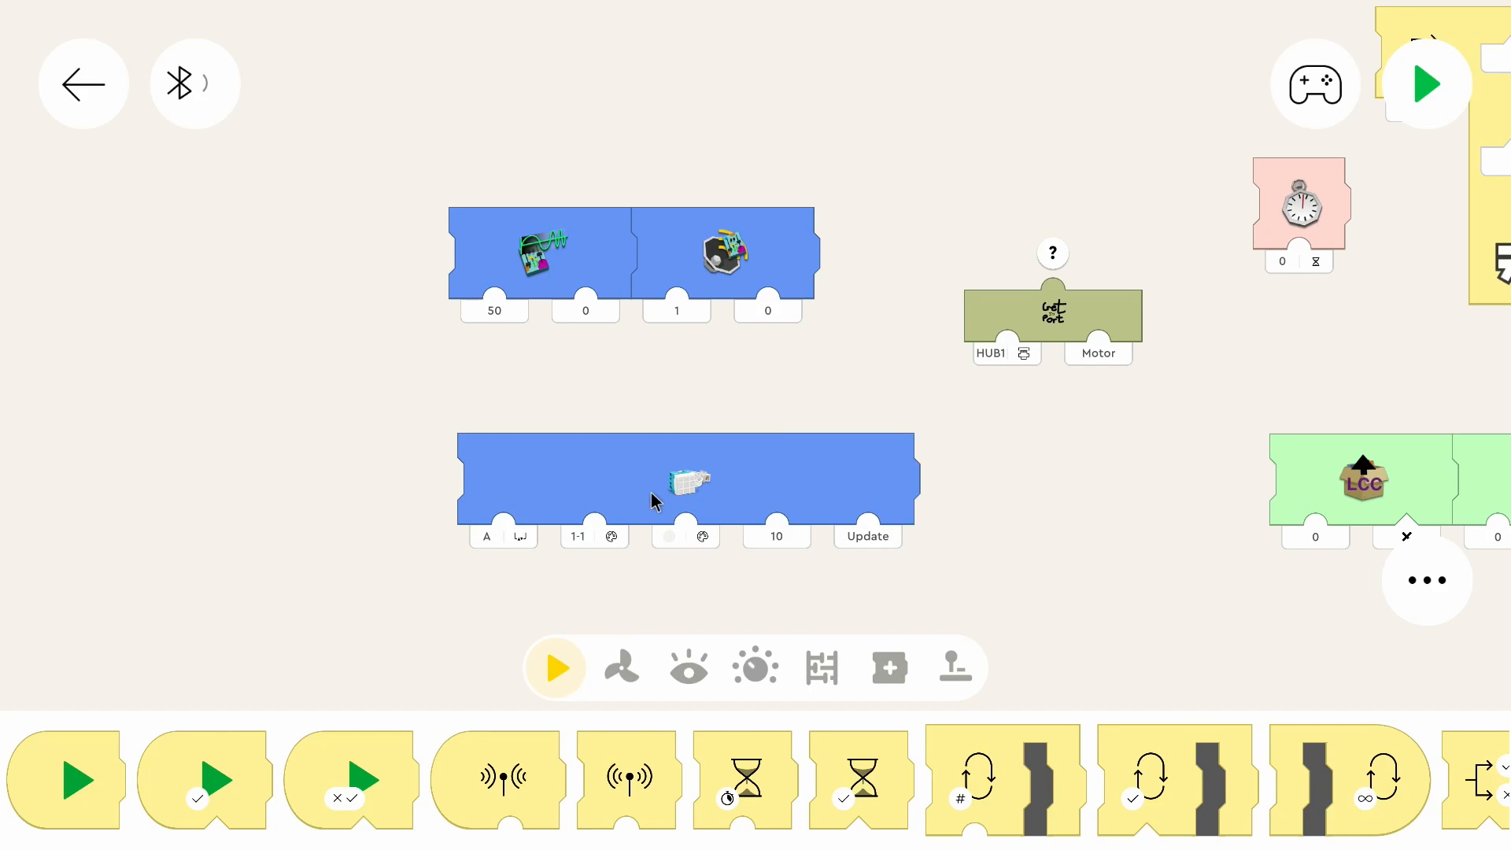
mouse_move(976, 499)
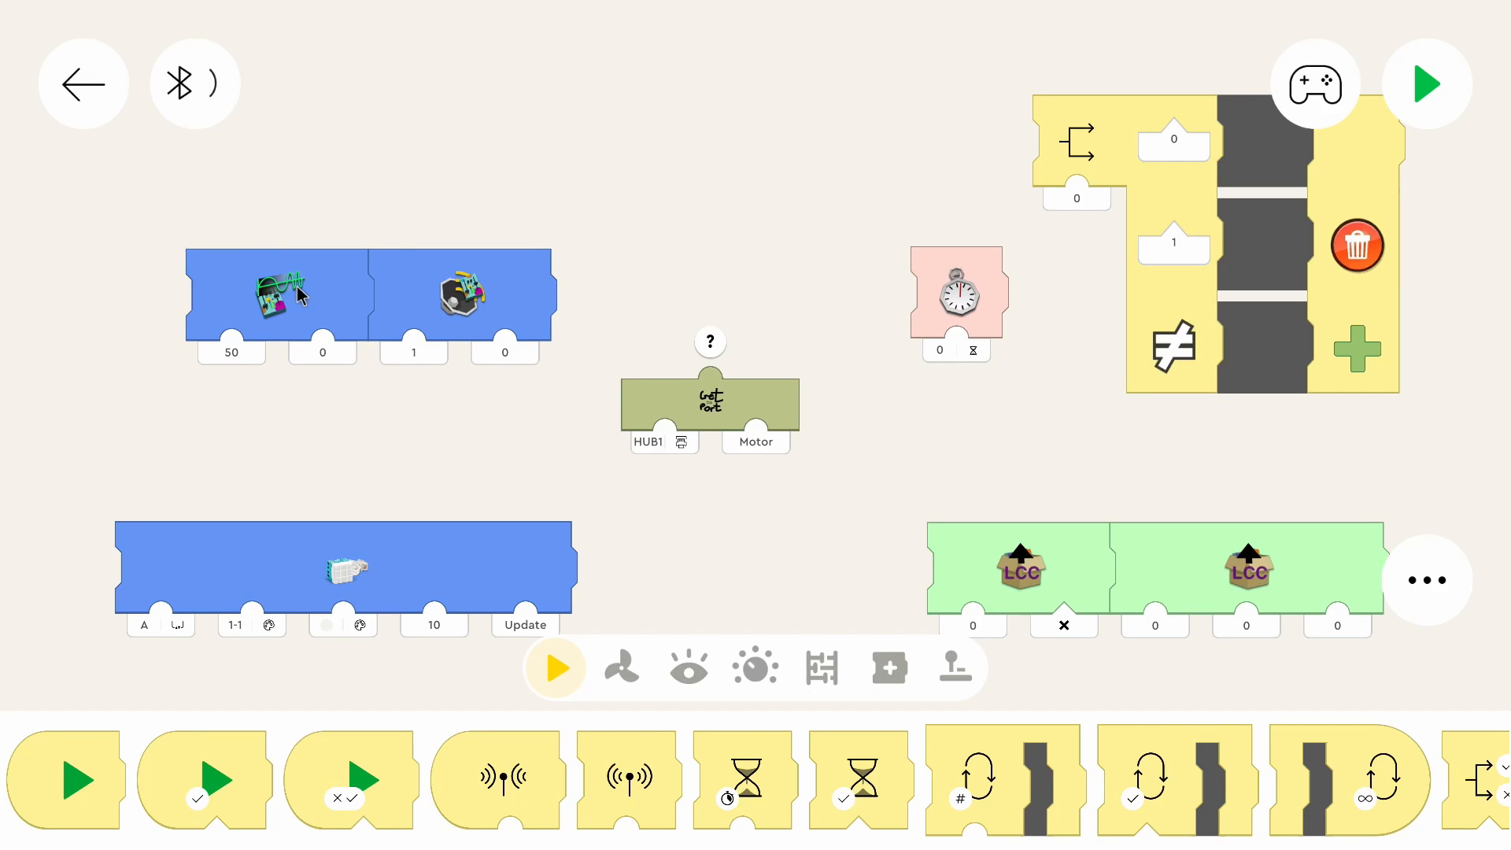
mouse_move(332, 800)
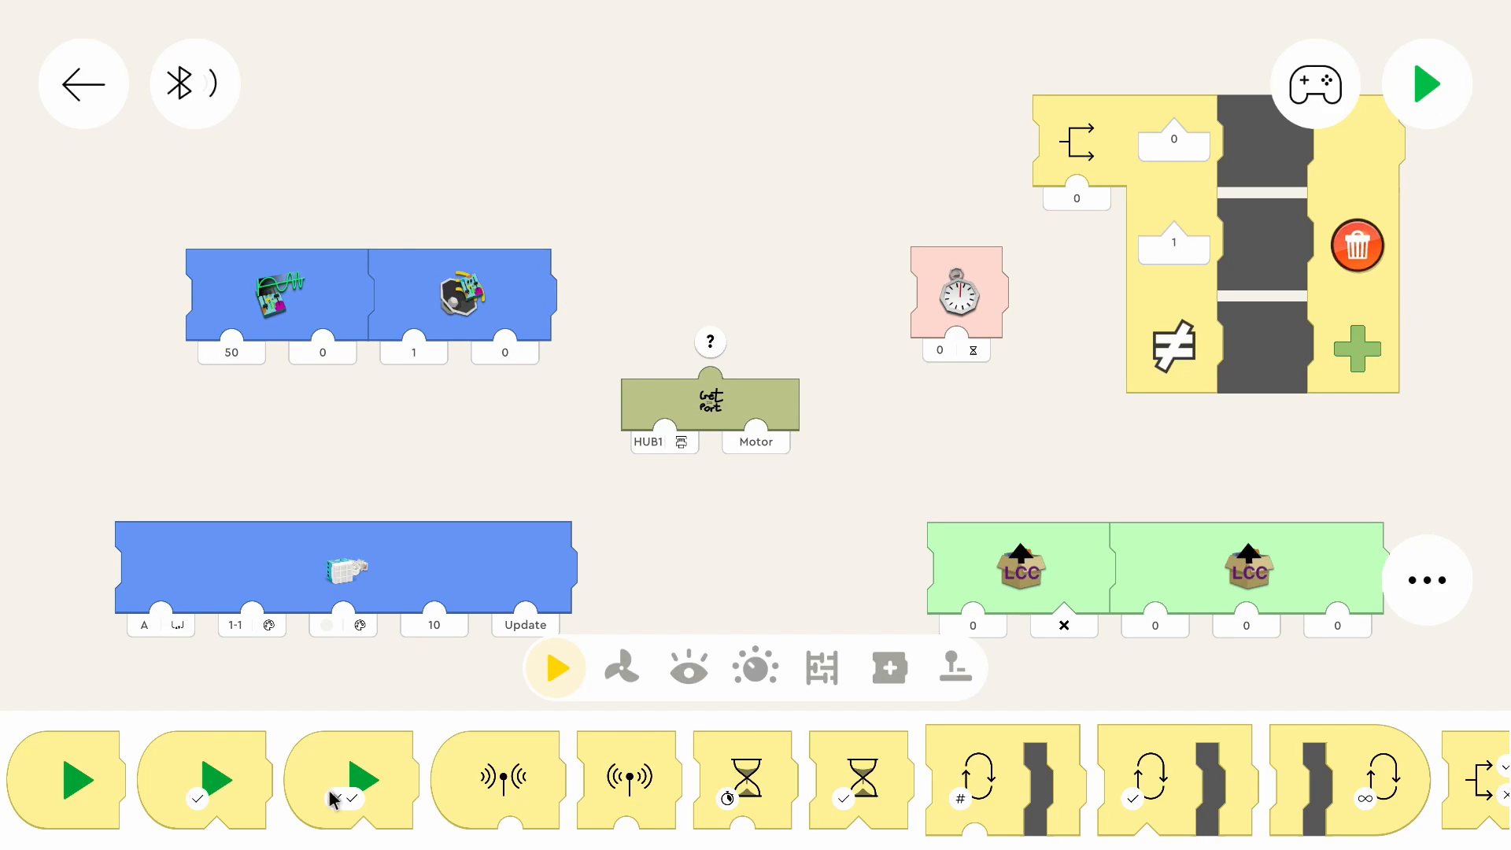
click(193, 83)
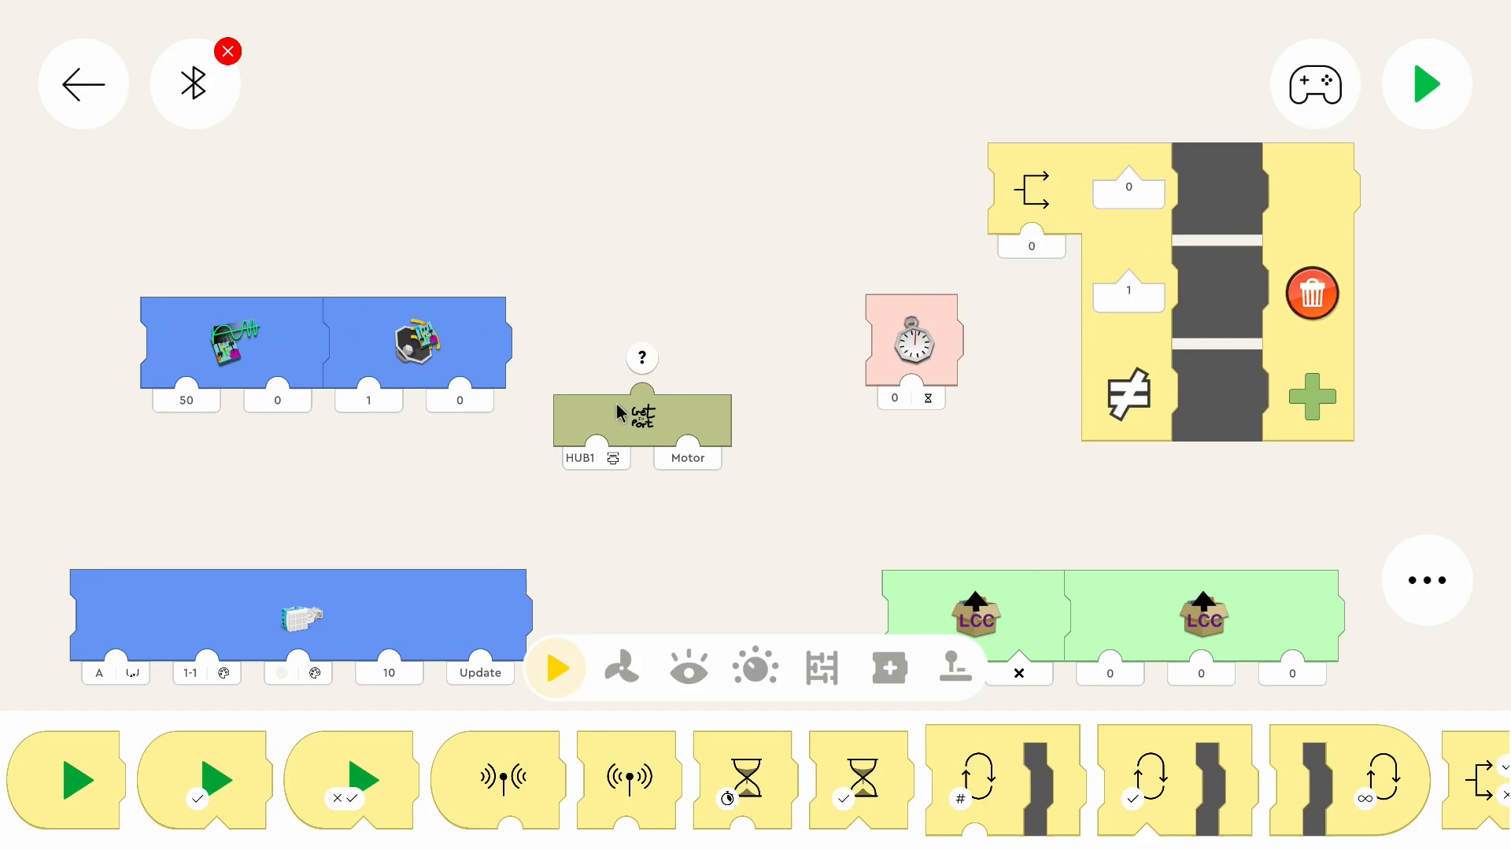
mouse_move(1216, 225)
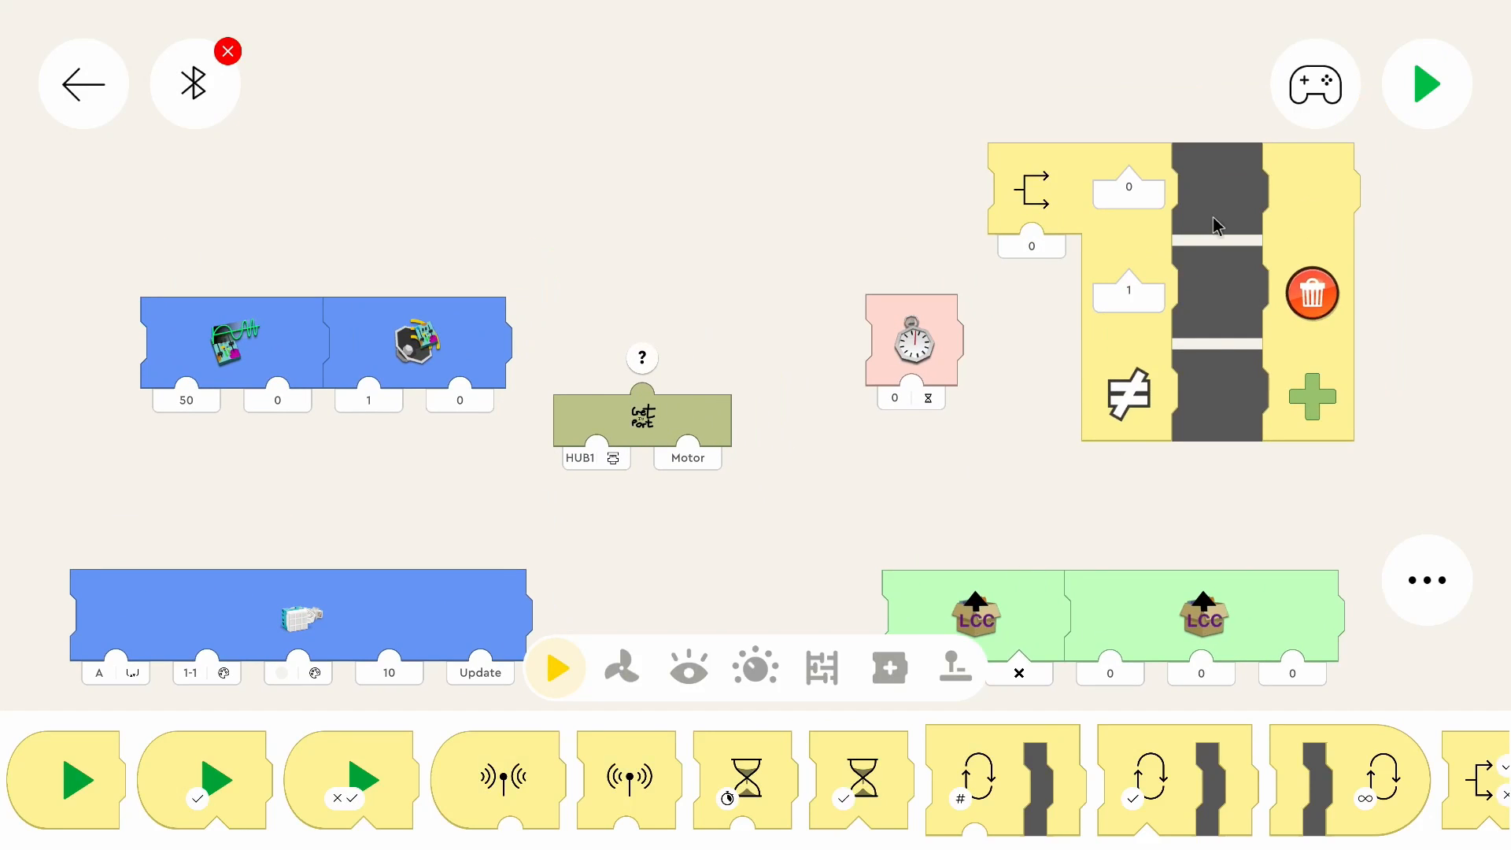
mouse_move(1058, 241)
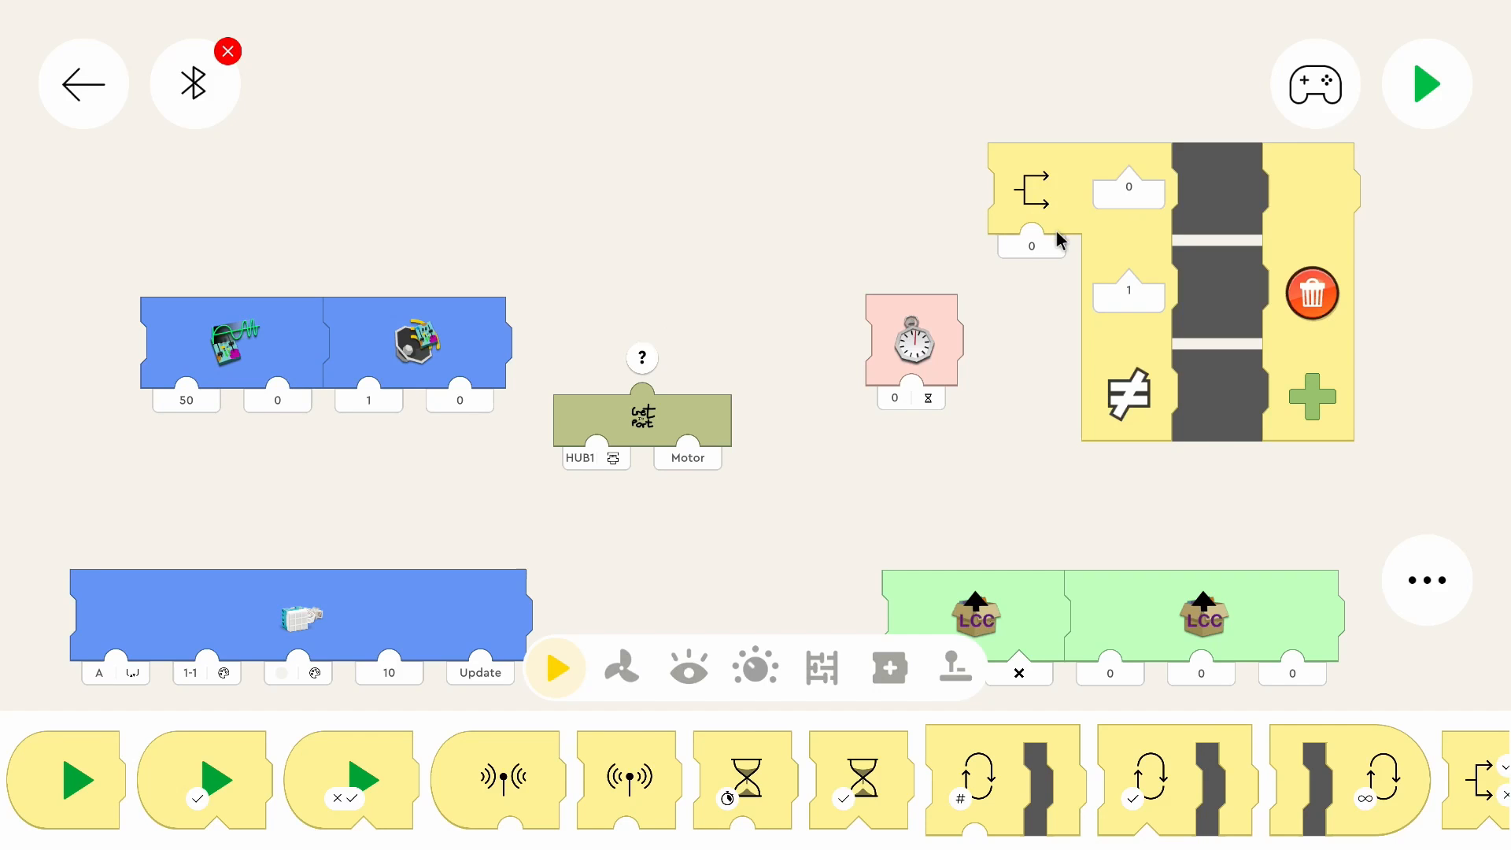
Browse the sensor blocks in the update project's palette, then leave the project.
scroll(right, 3)
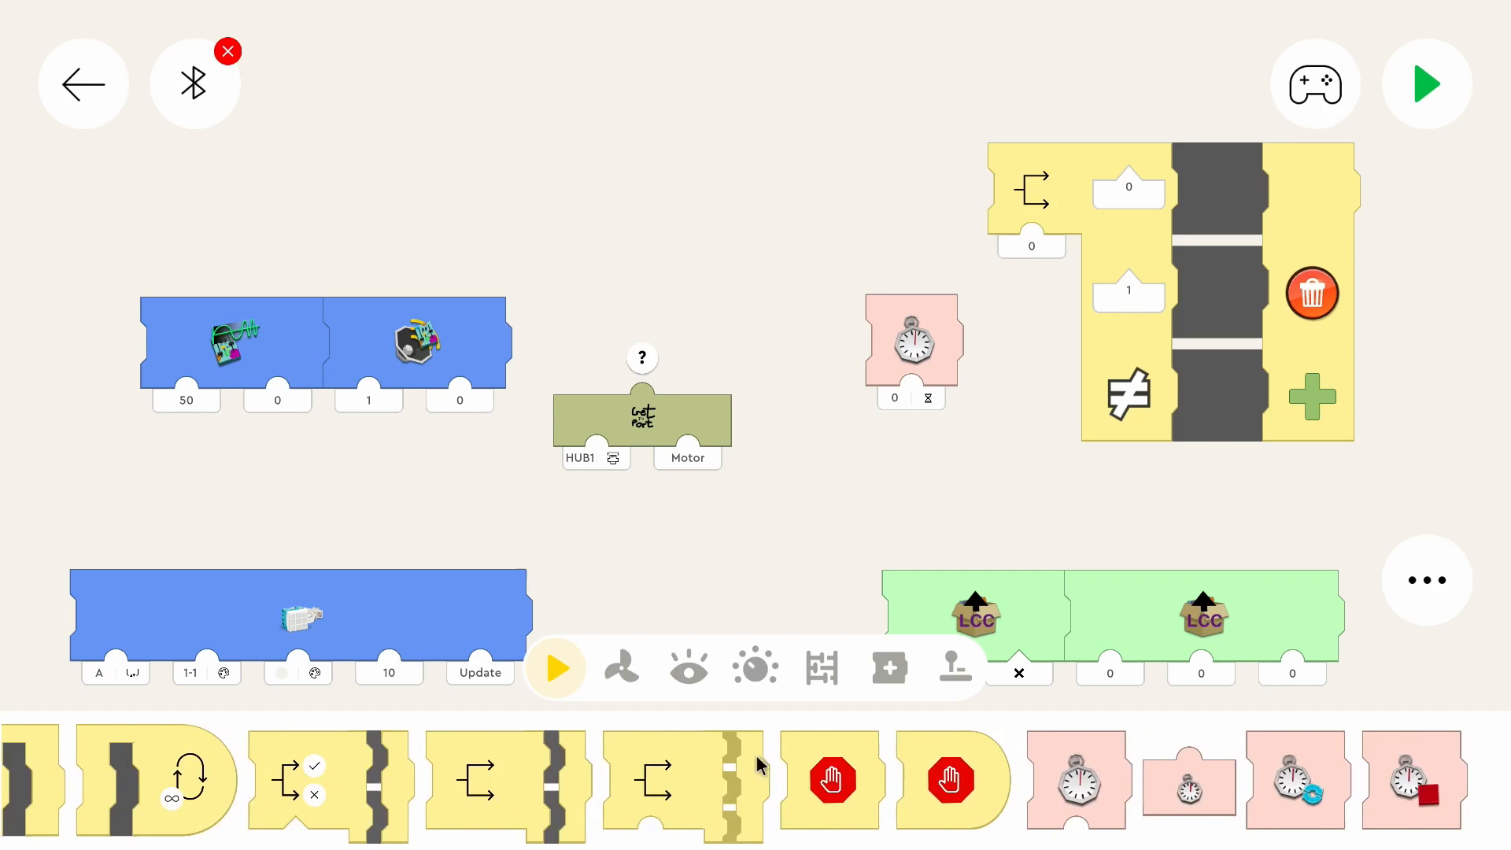
click(688, 668)
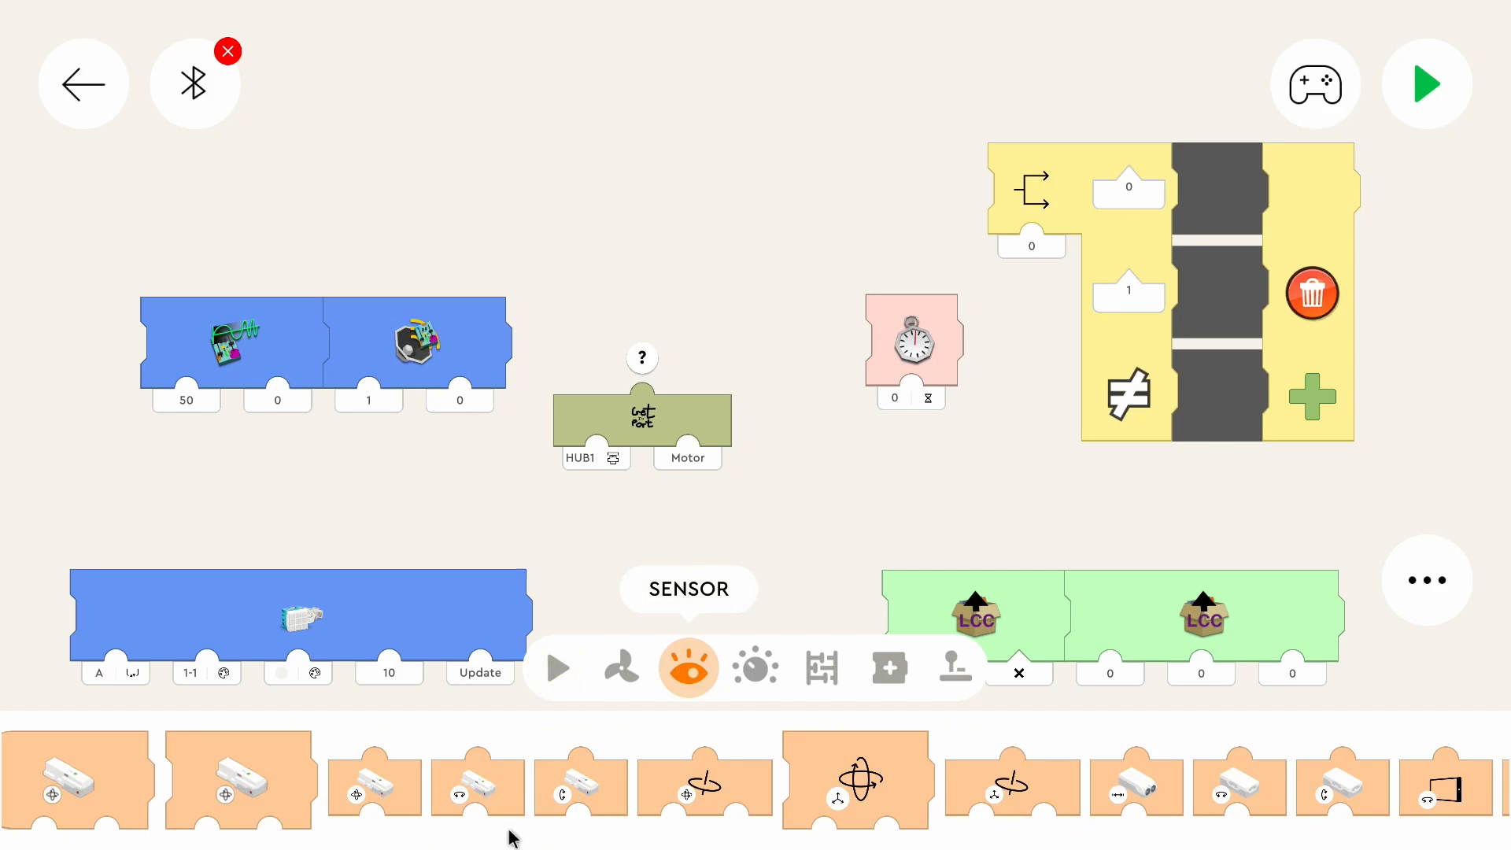
click(688, 667)
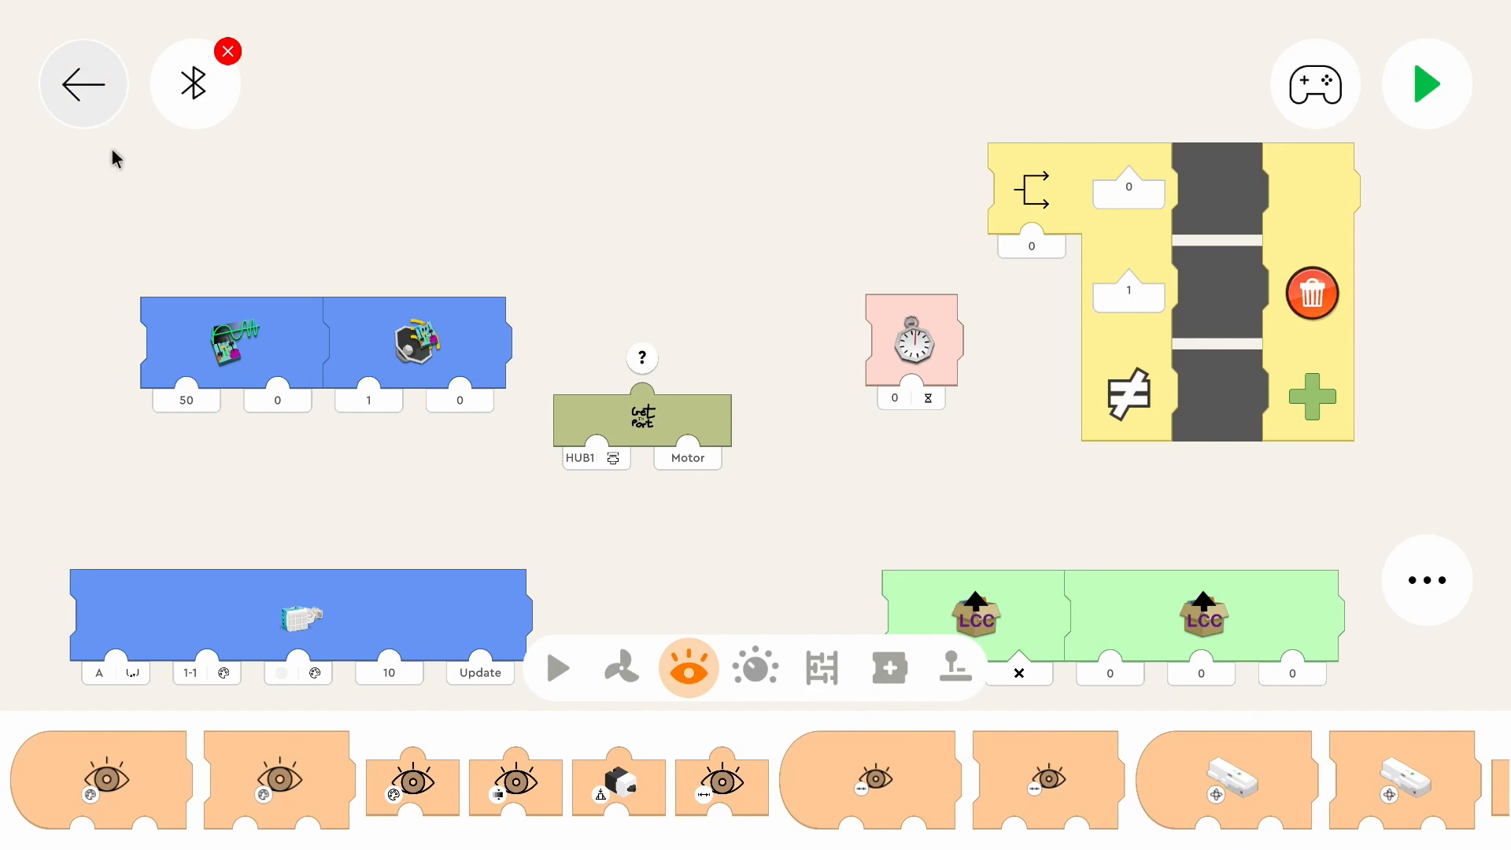
click(84, 84)
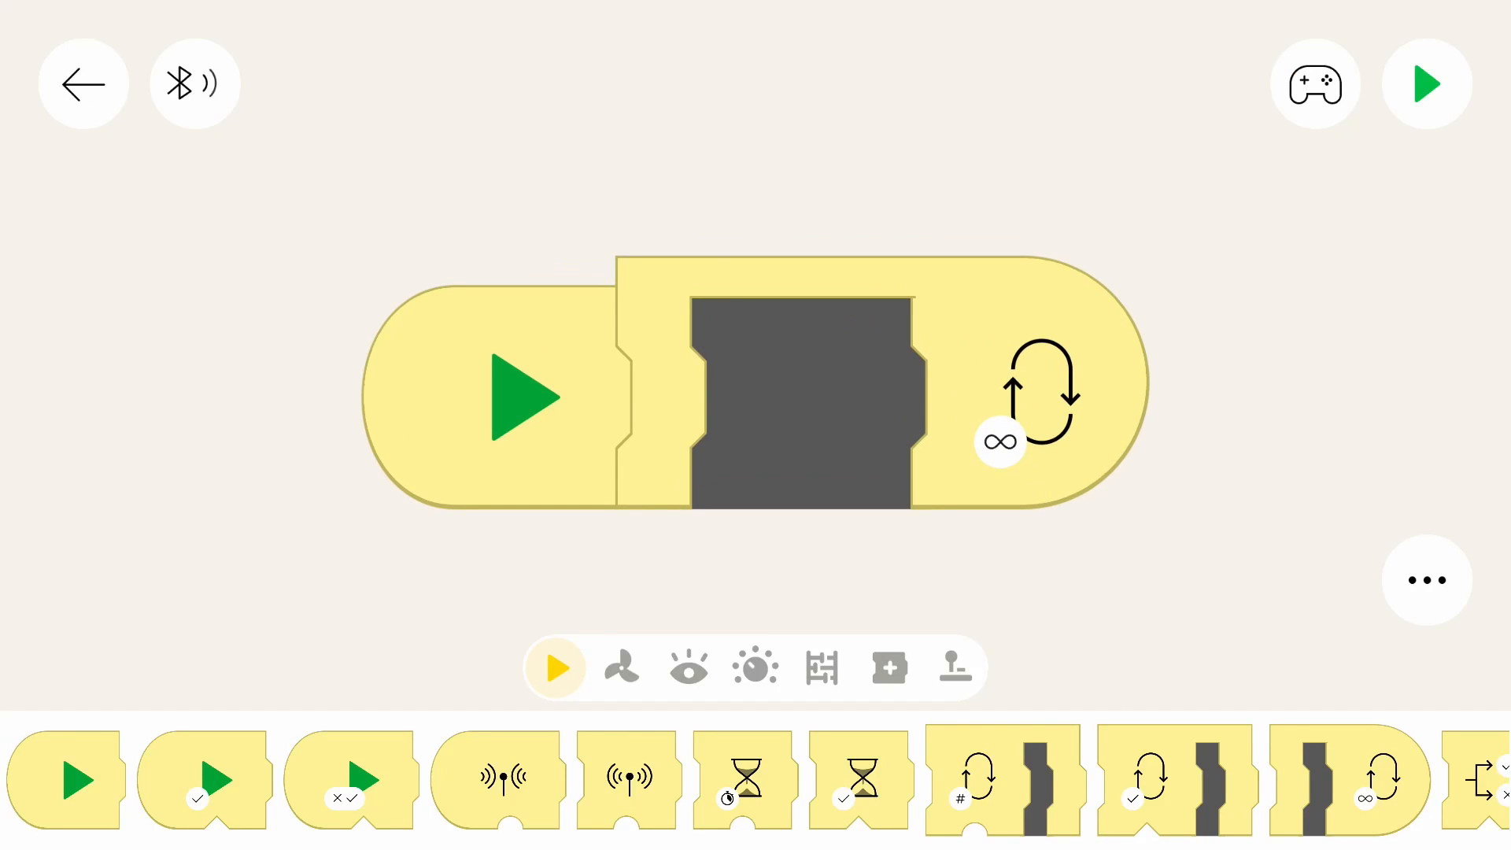
Show the composite then memory and comparison blocks, and dismiss the No hub found message.
scroll(left, 3)
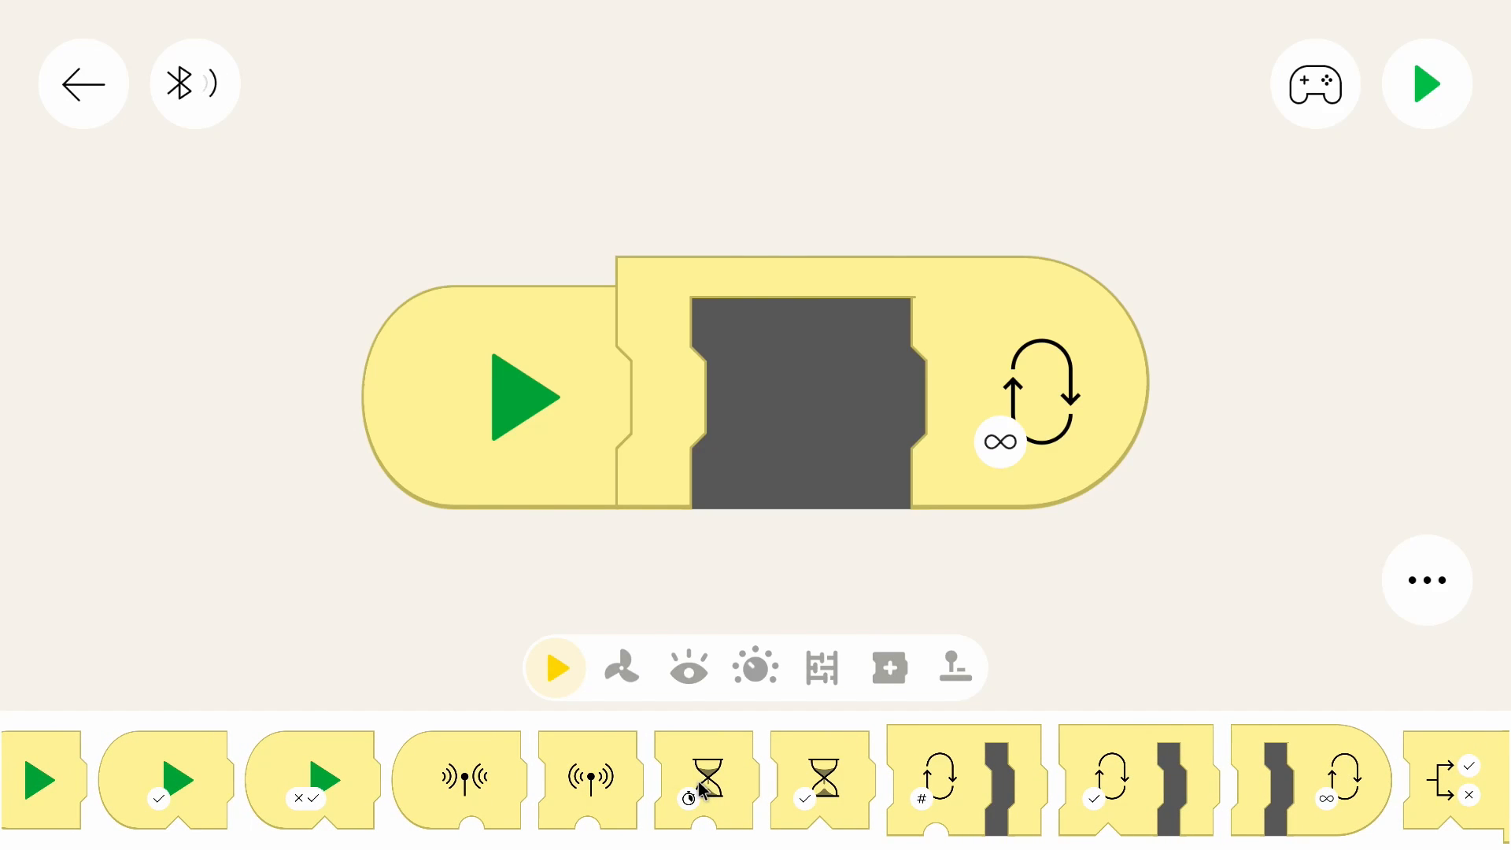
click(886, 668)
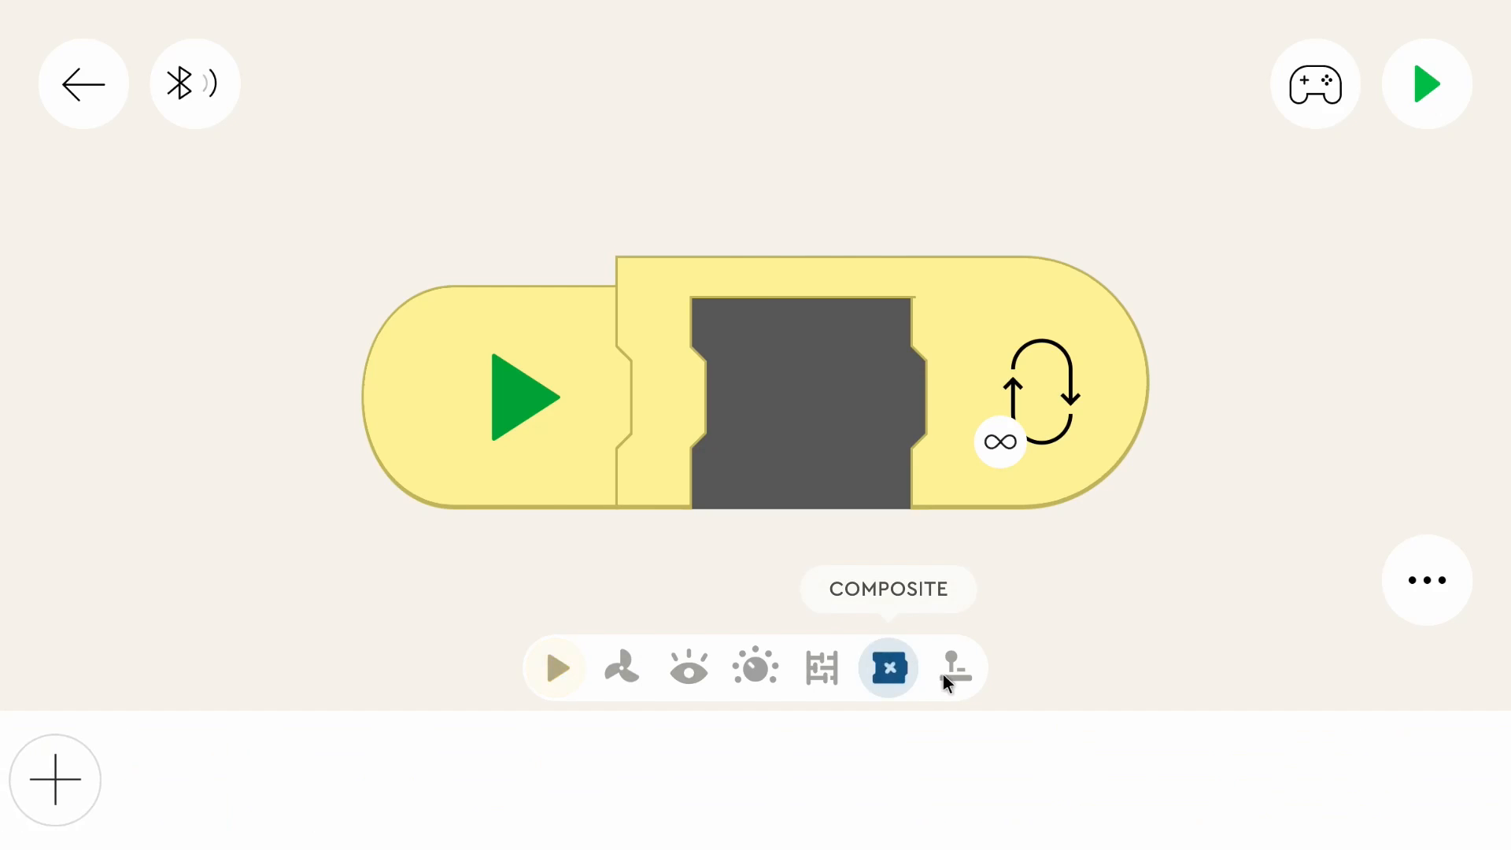
click(822, 667)
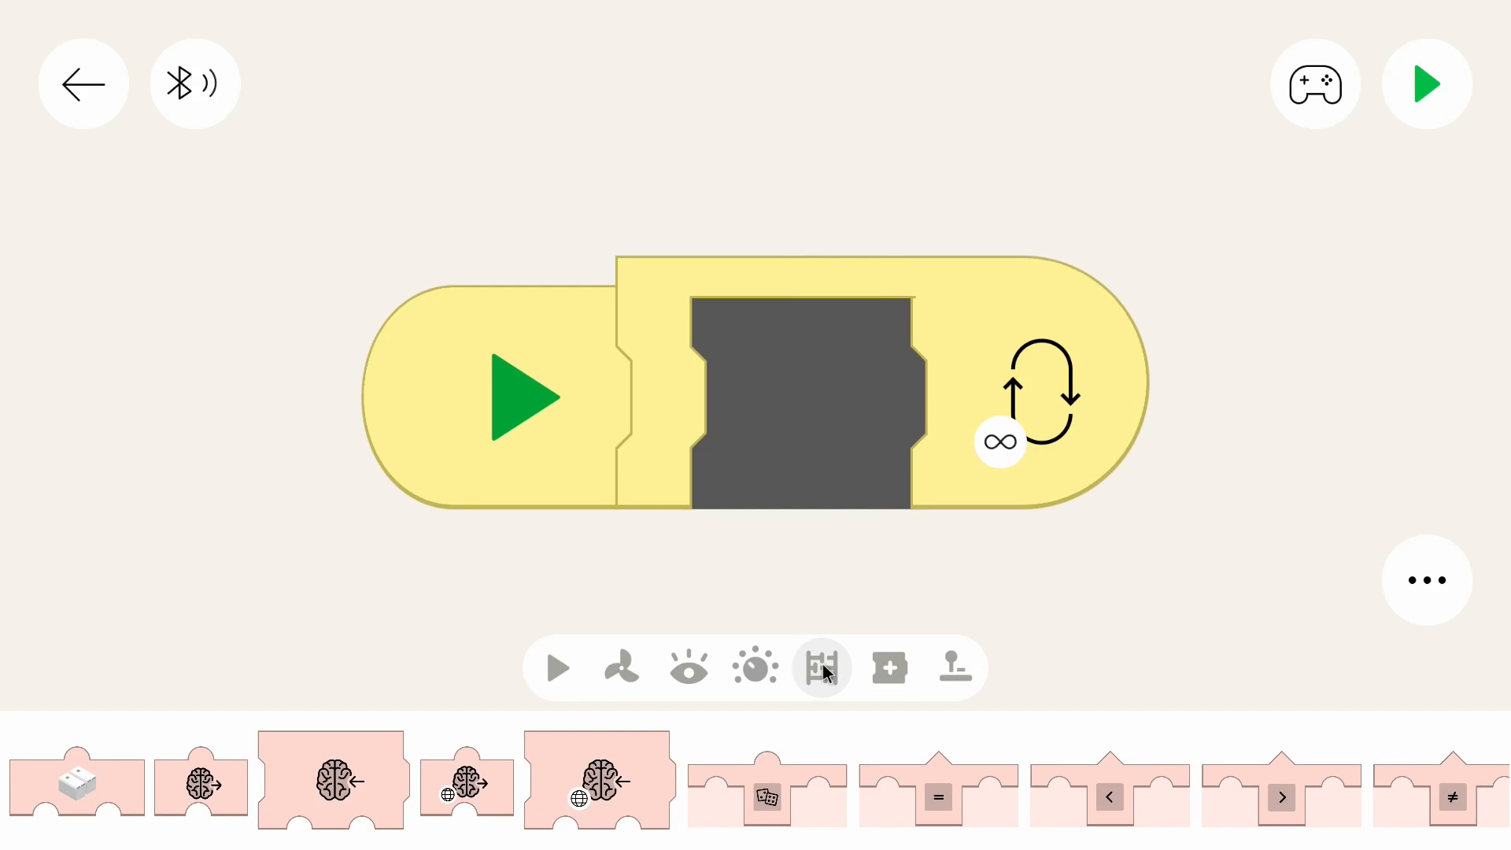
mouse_move(823, 672)
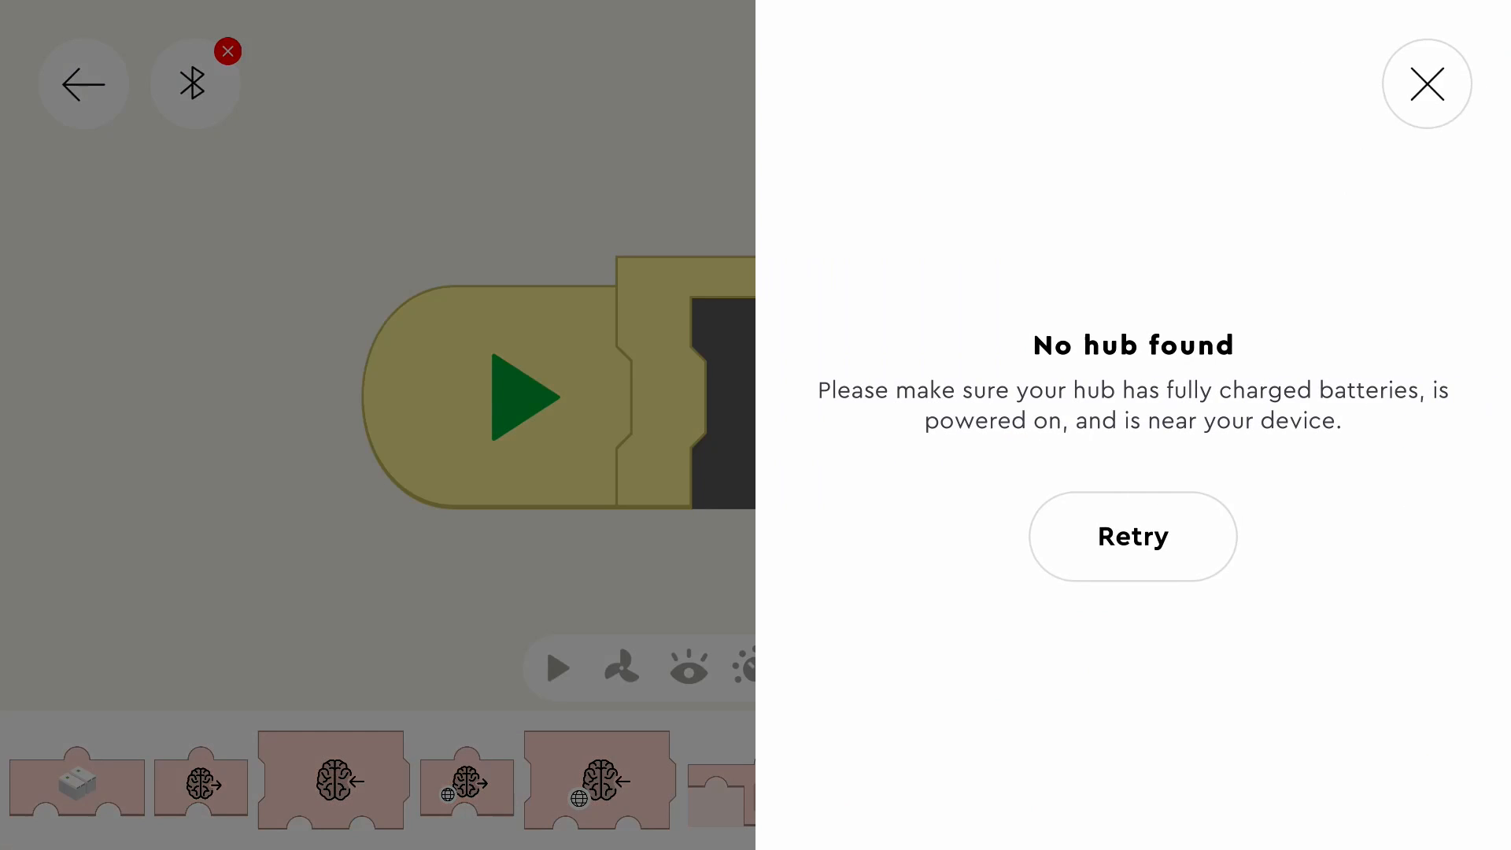
click(1426, 84)
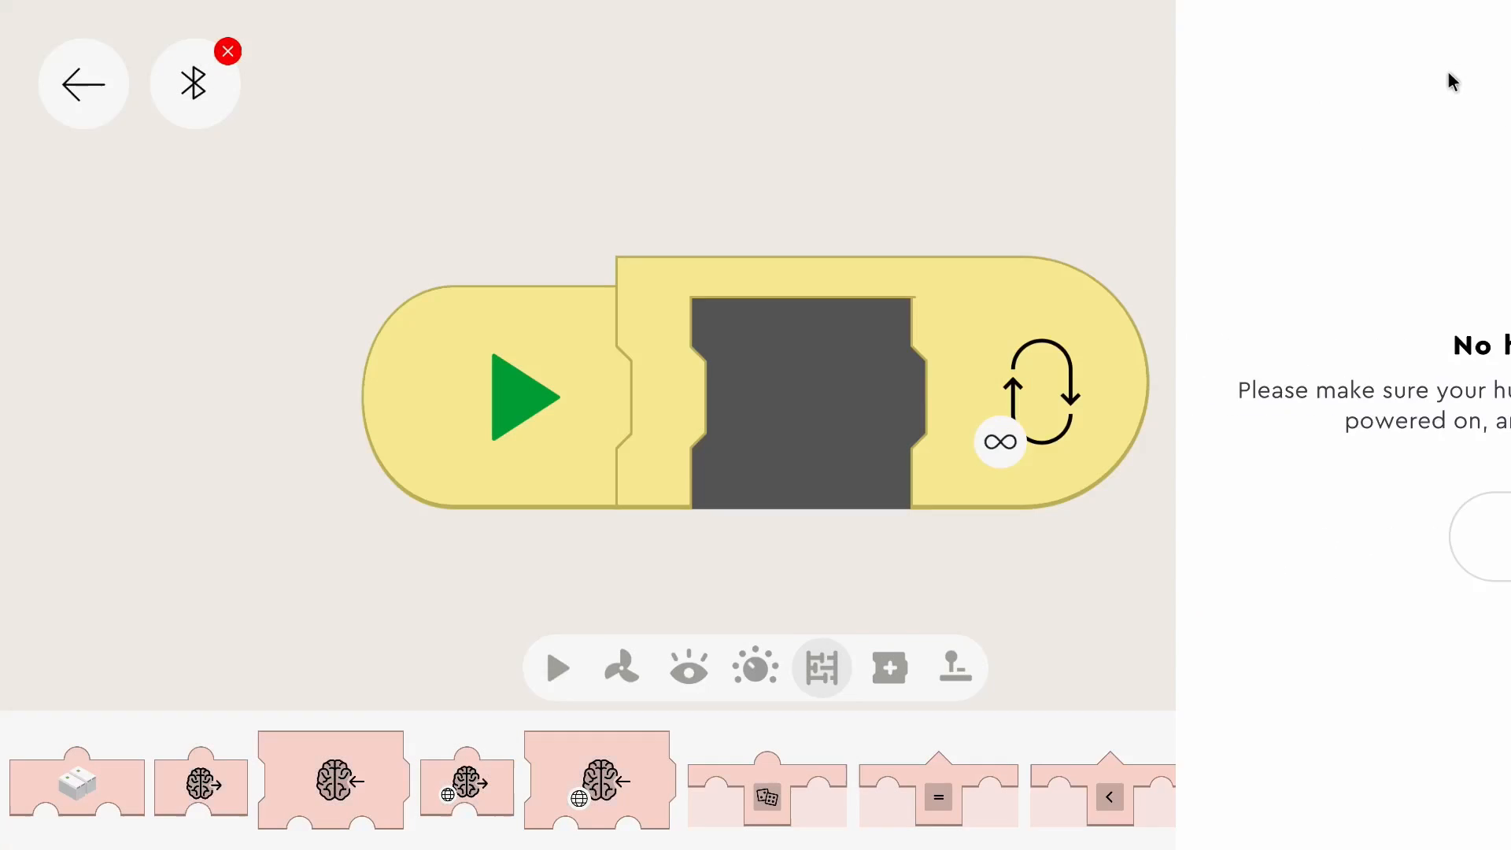